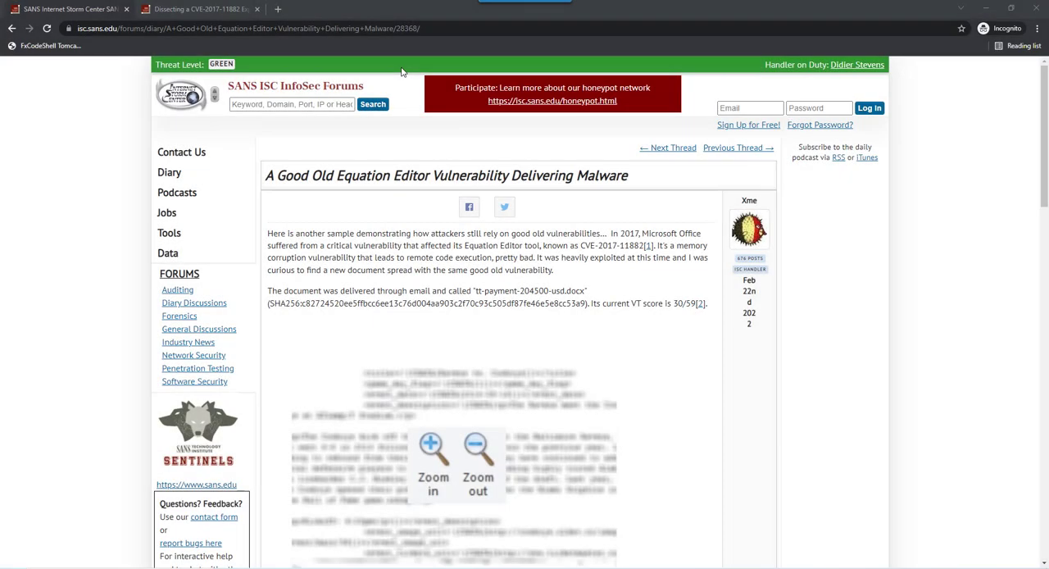
mouse_move(310, 212)
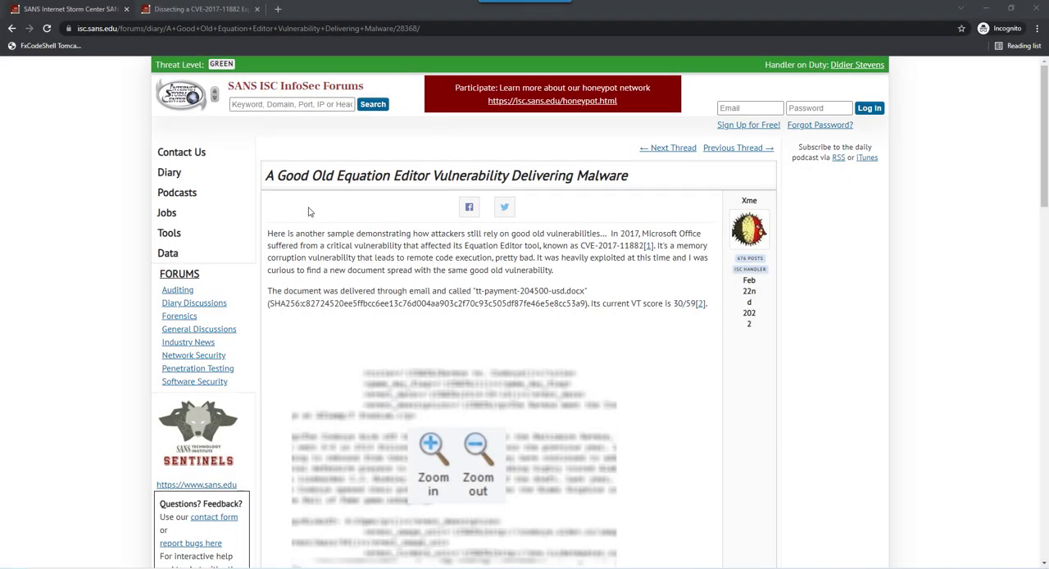
mouse_move(394, 240)
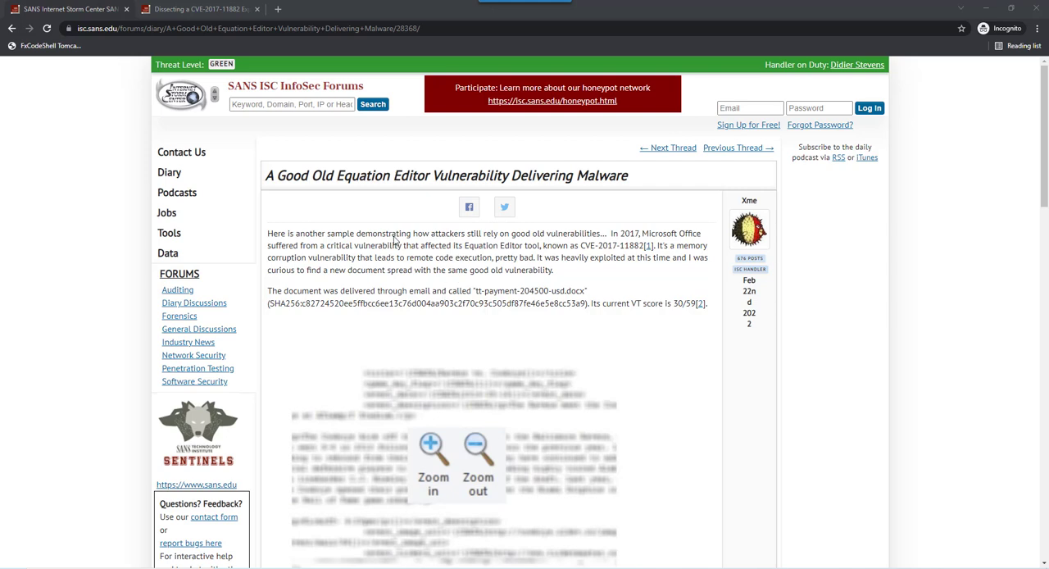
mouse_move(417, 171)
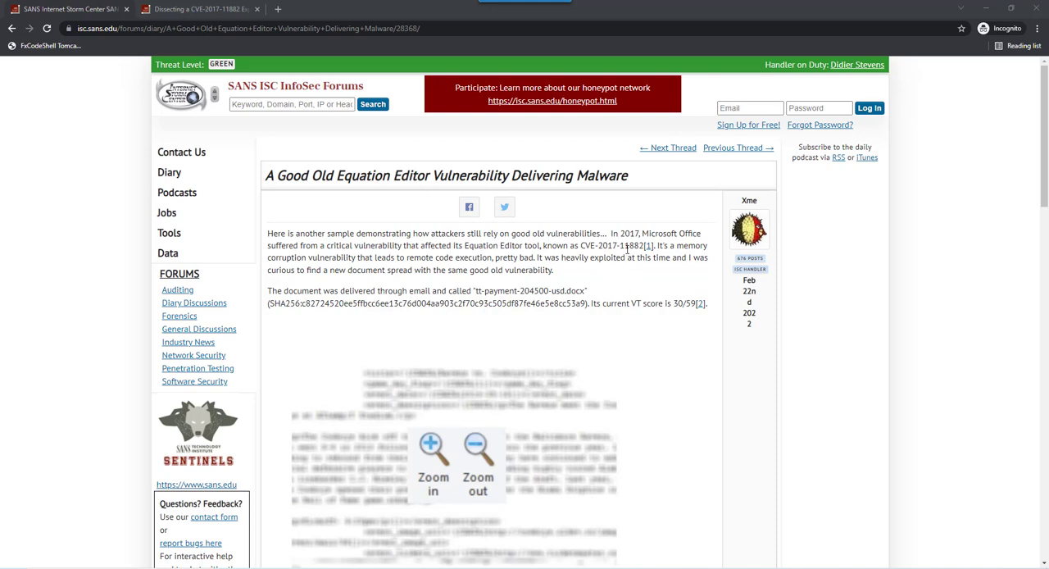
scroll("down", 3)
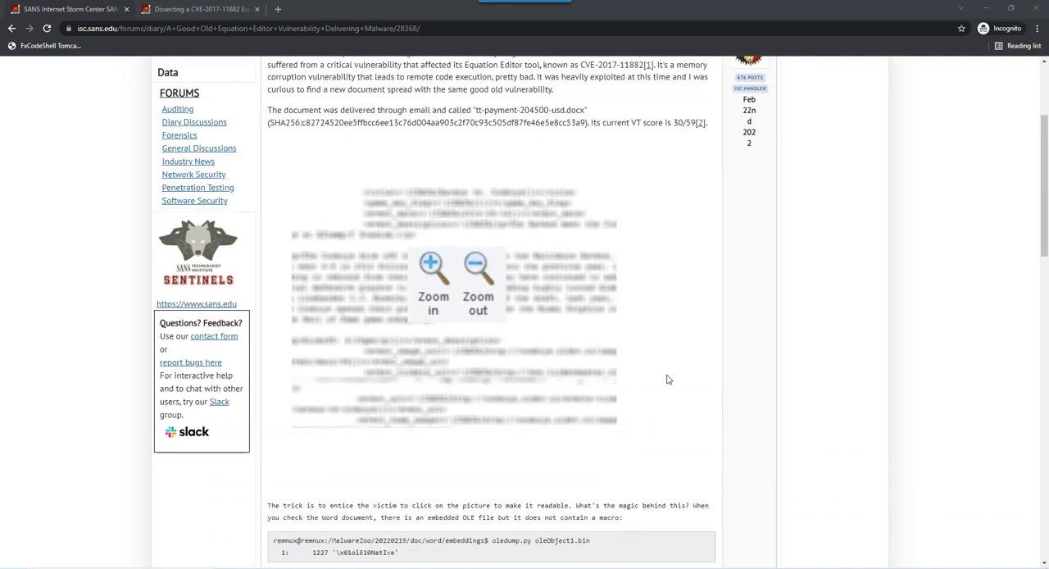
scroll("down", 3)
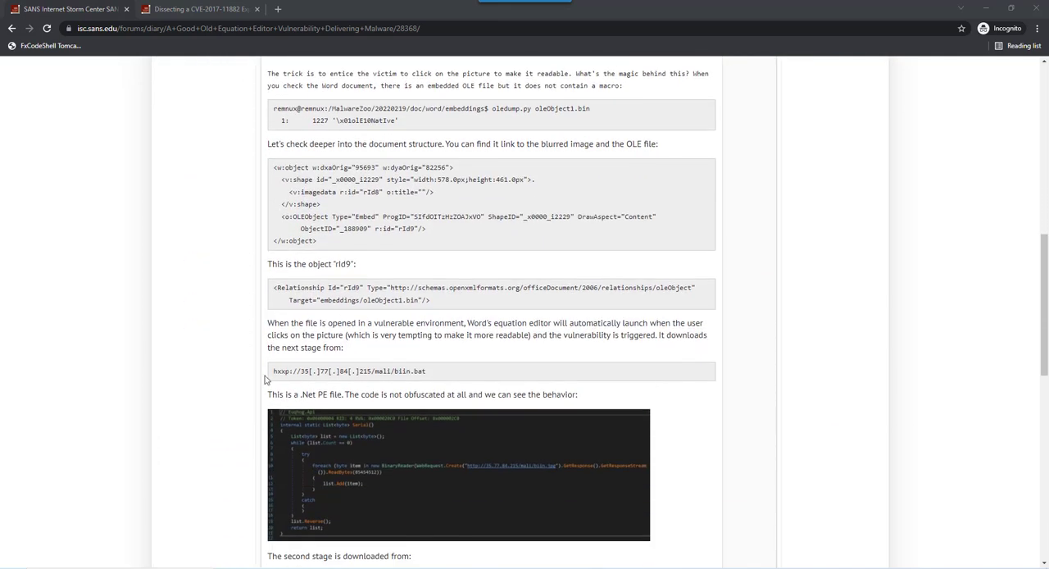
mouse_move(463, 370)
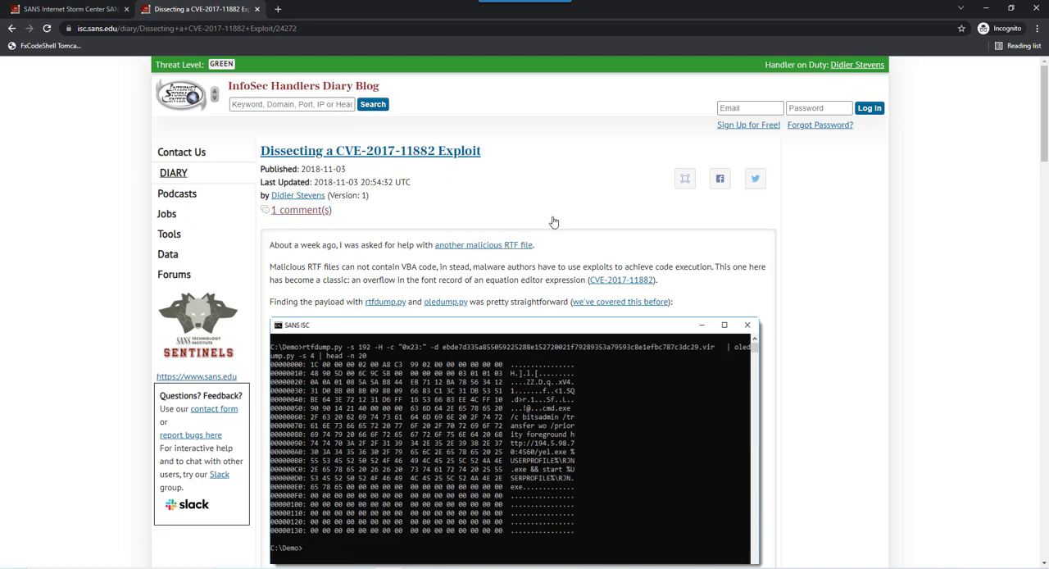
scroll("down", 3)
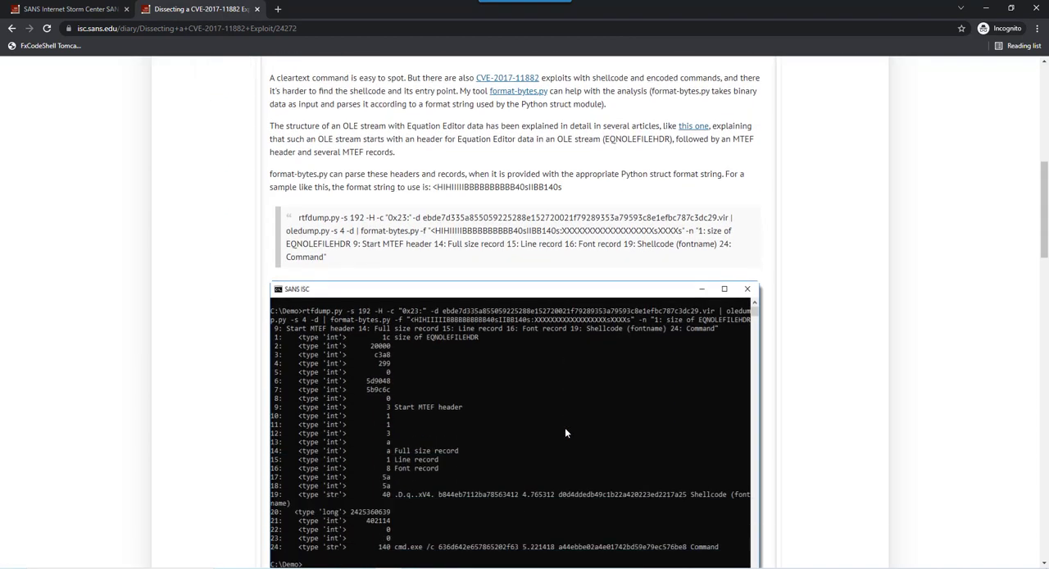
scroll("down", 3)
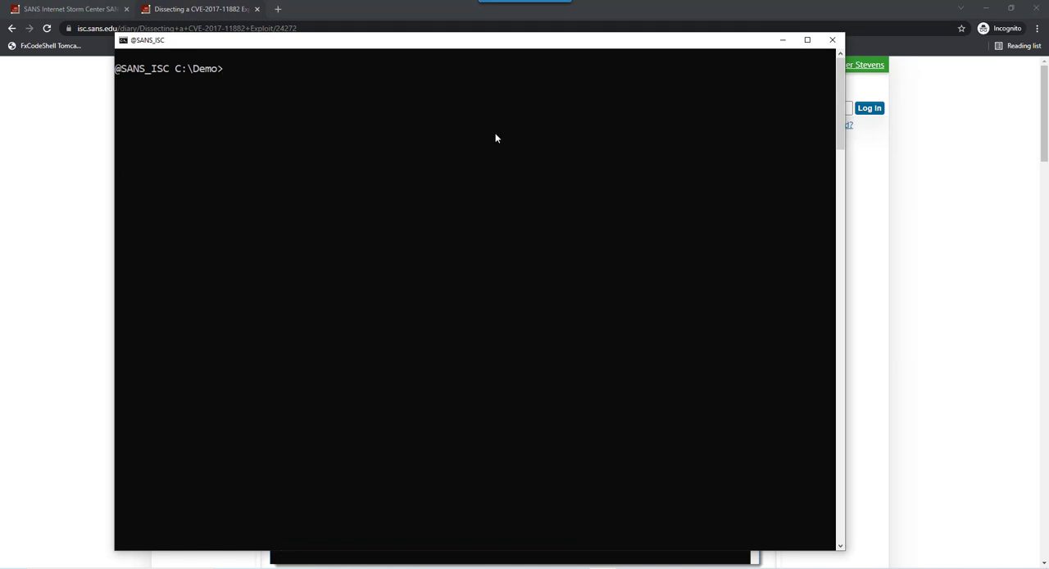
type("oledump.")
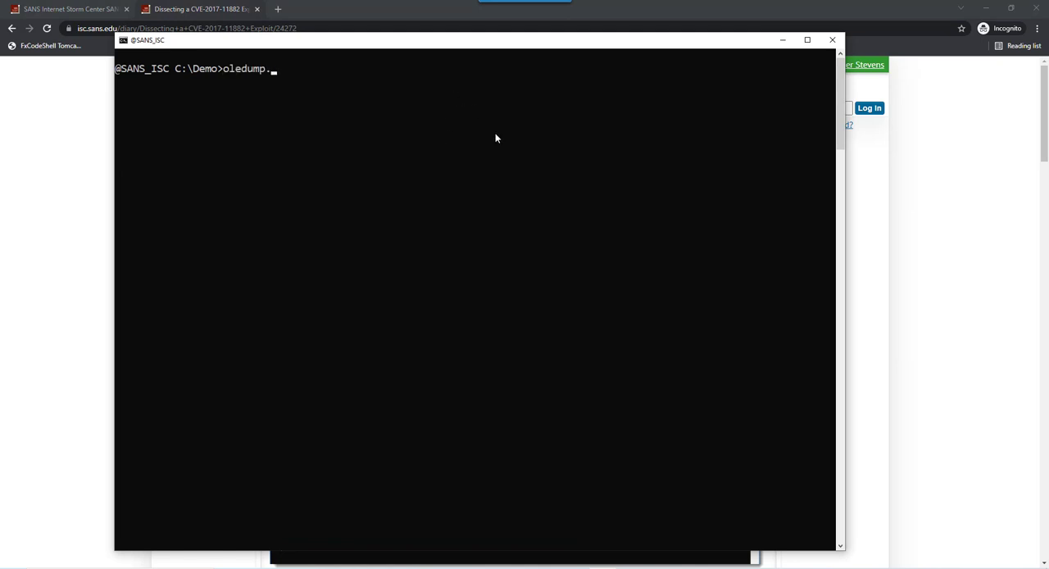
type("py")
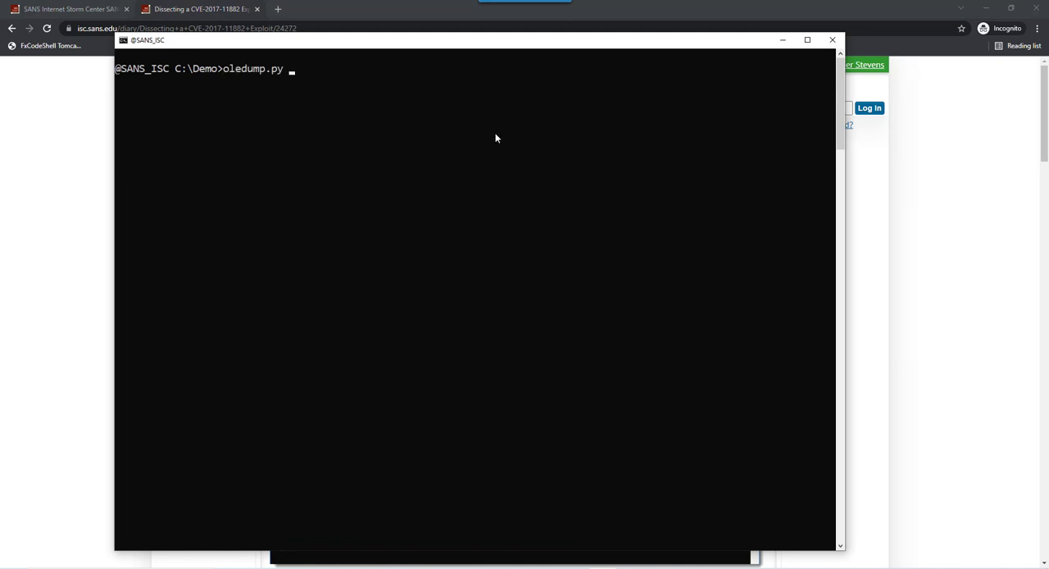
type("4822072289820672.zip")
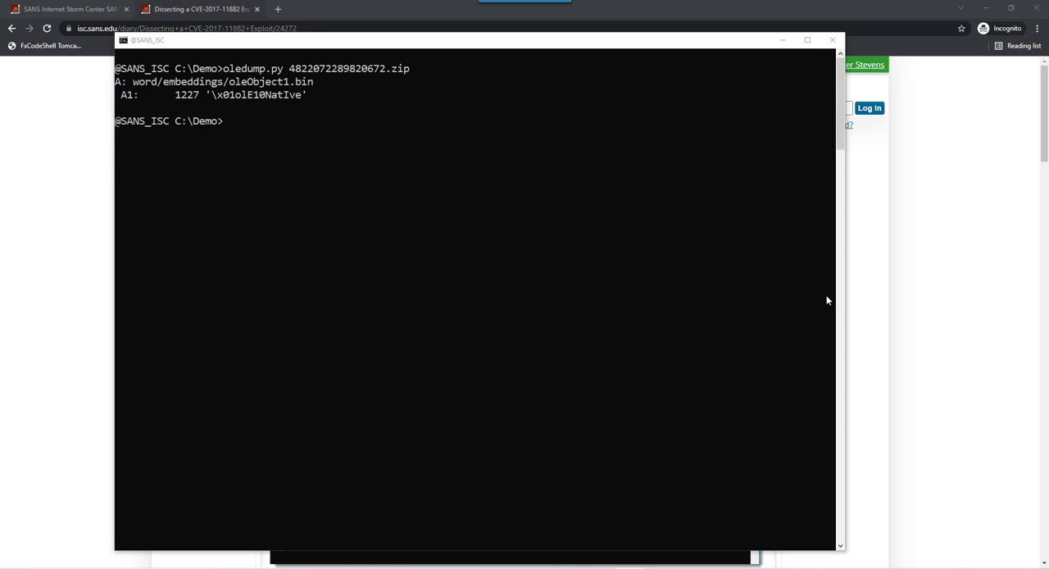
mouse_move(475, 229)
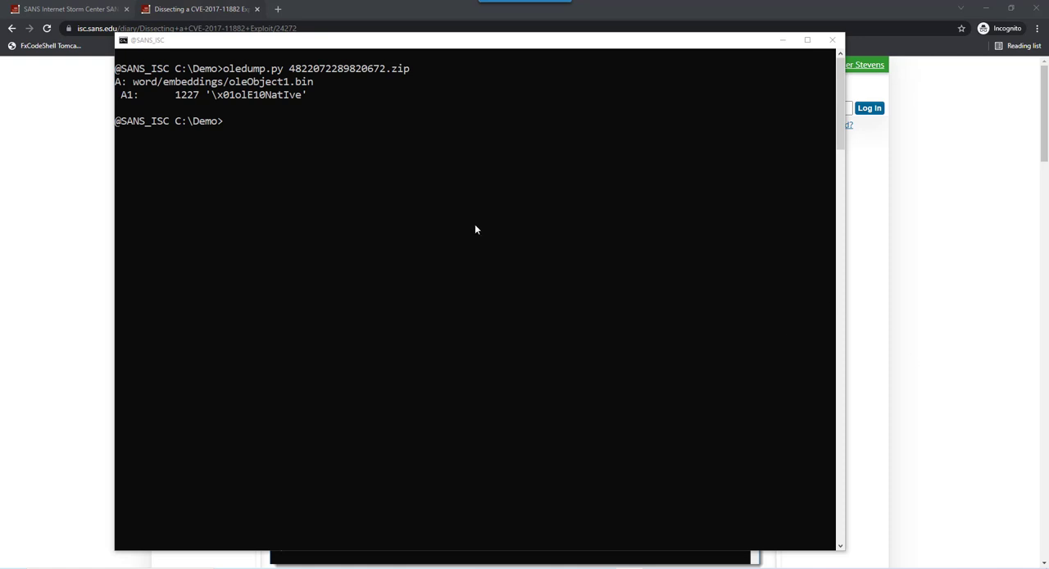
mouse_move(447, 62)
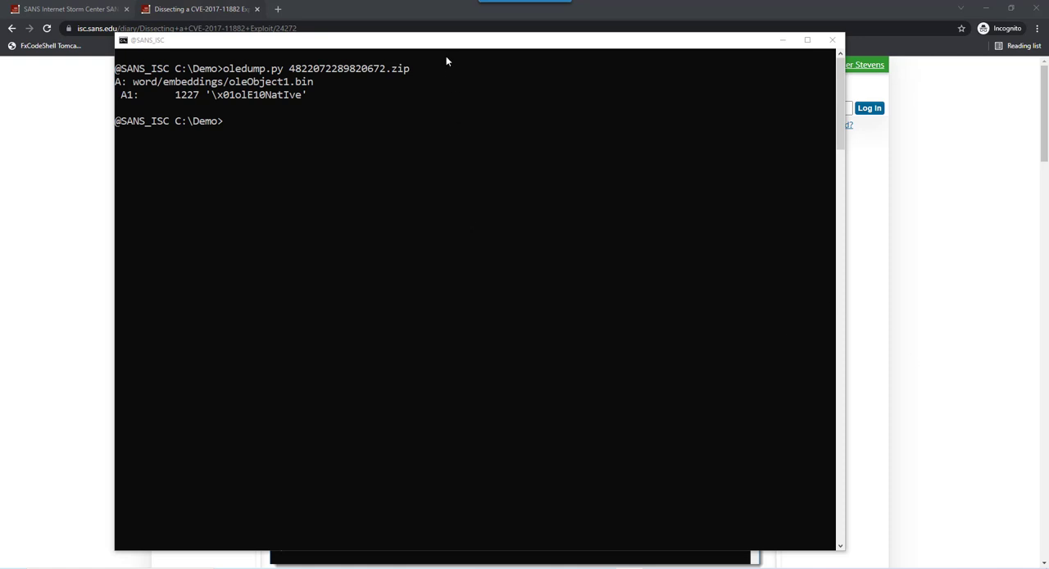
type("oledump.py 4822072289820672.zip")
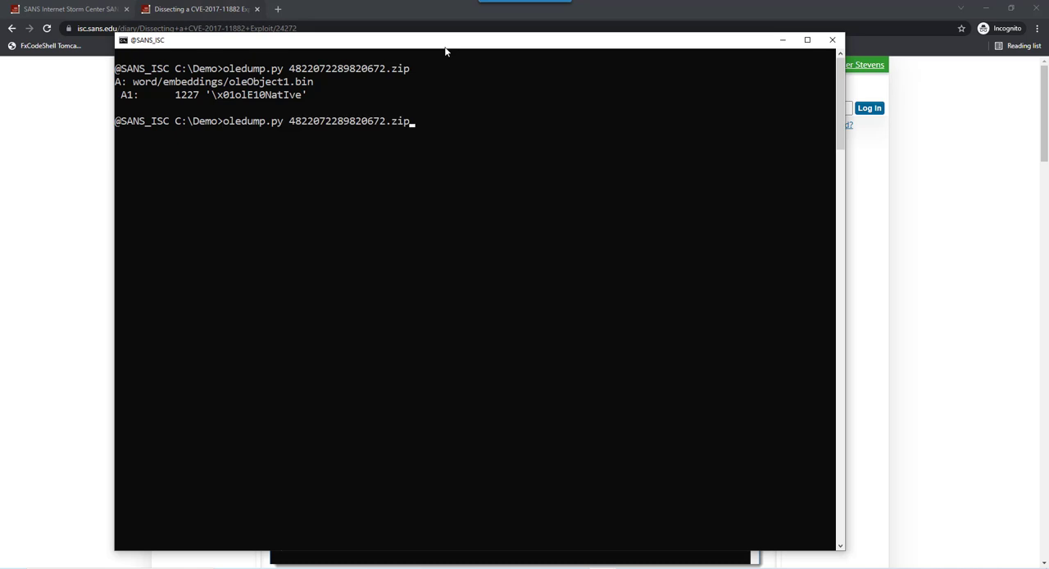
type("-s")
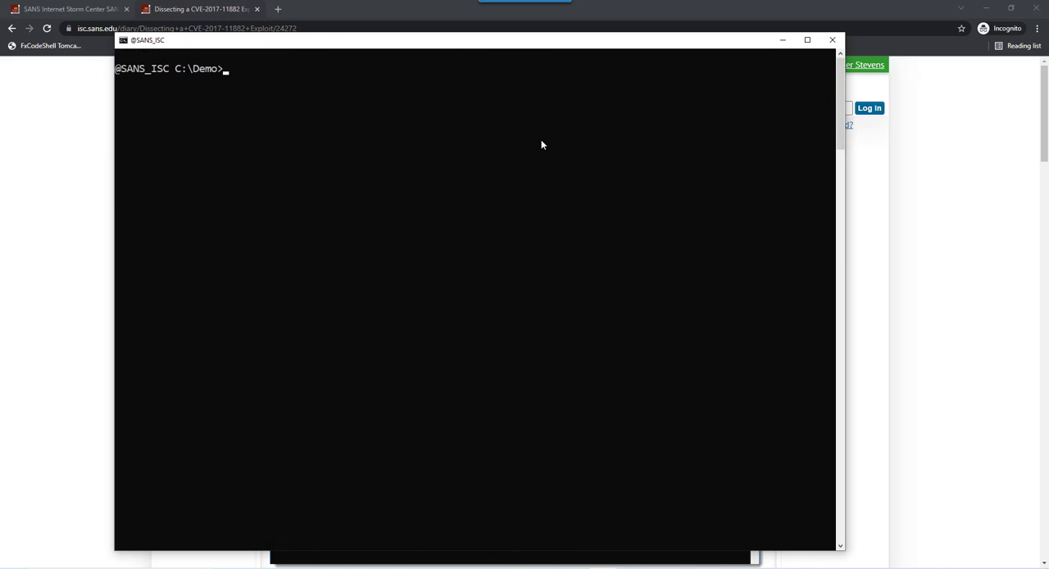
type("oledump.py -s 1 -S 4822072289820672.zip")
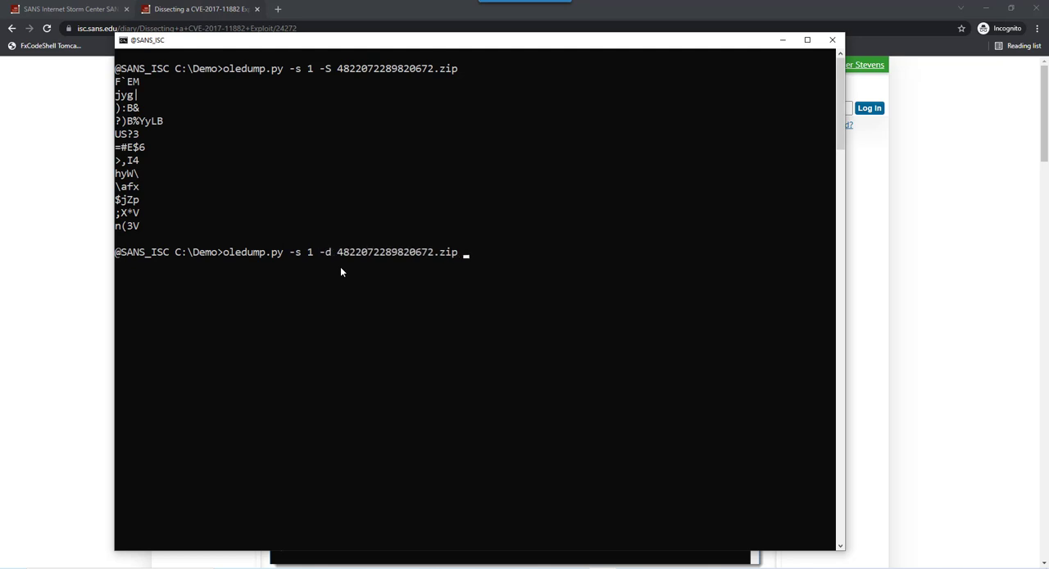
type("| xors")
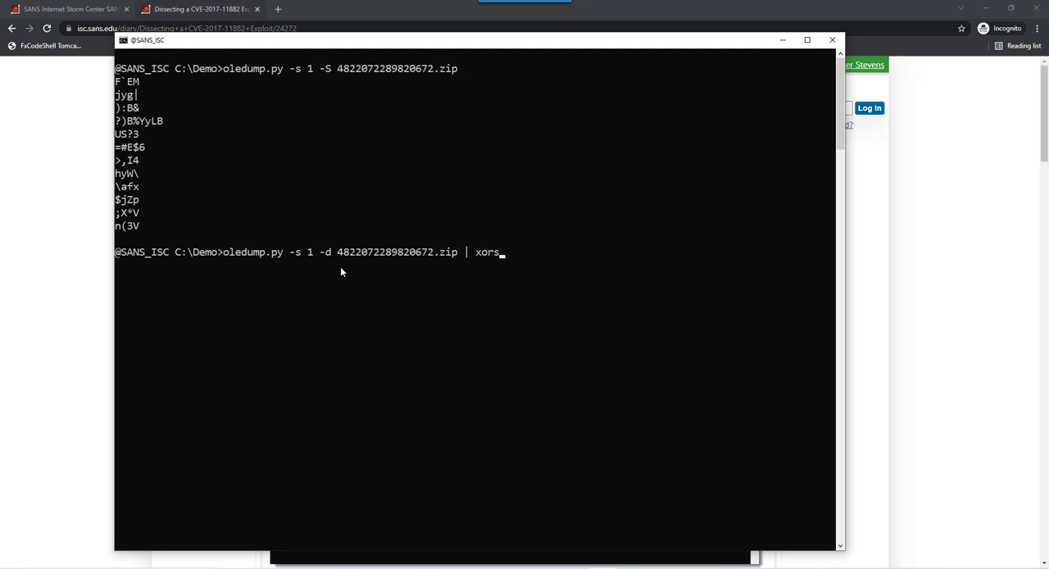
type("earch -")
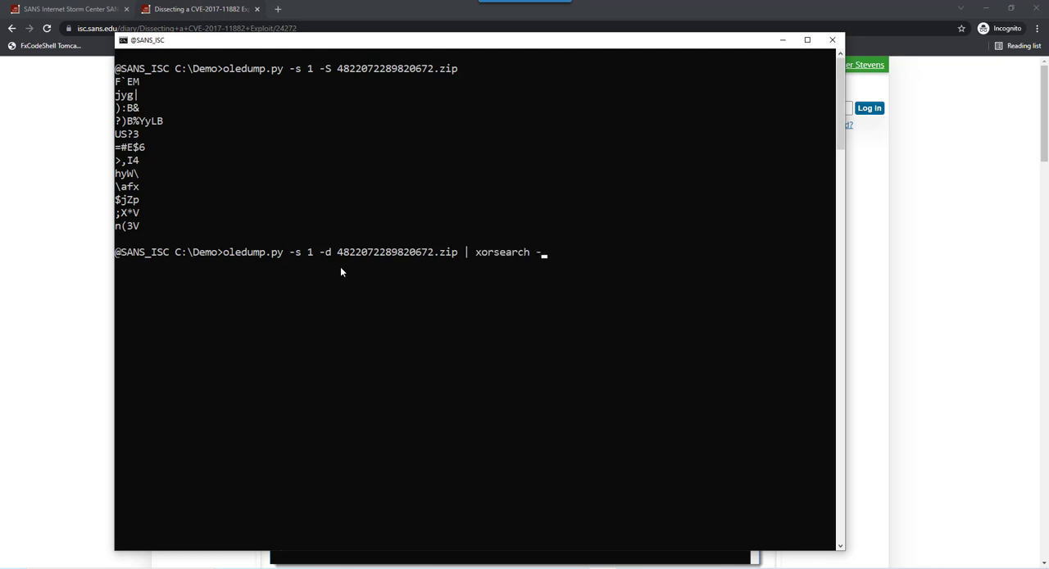
type("W")
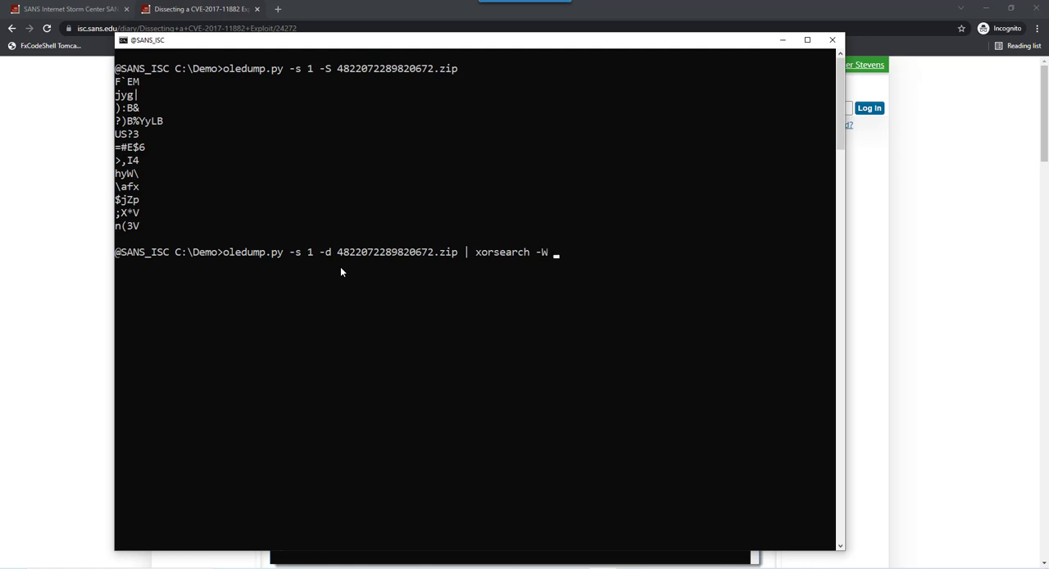
type("-")
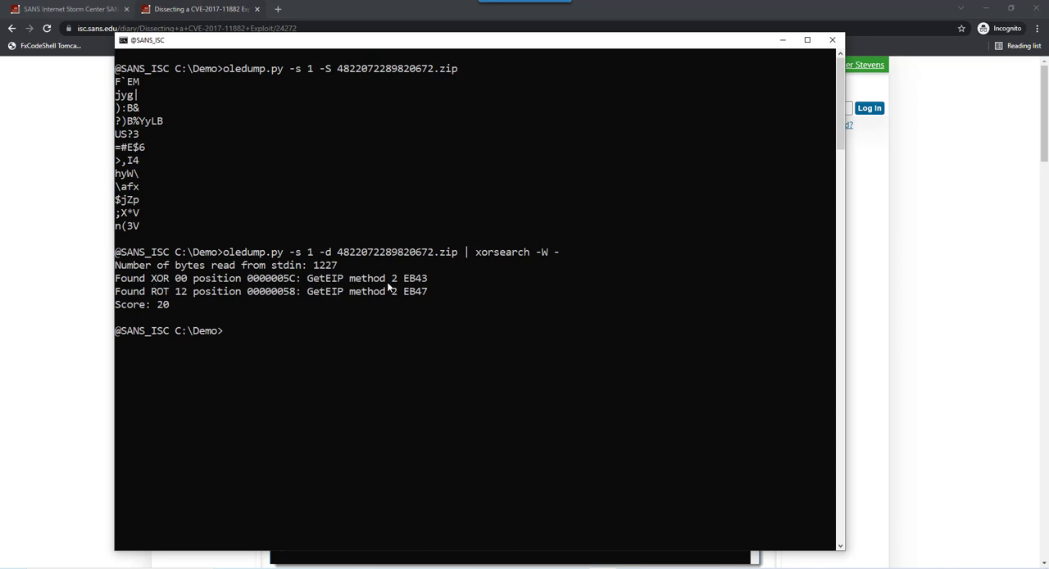
mouse_move(359, 289)
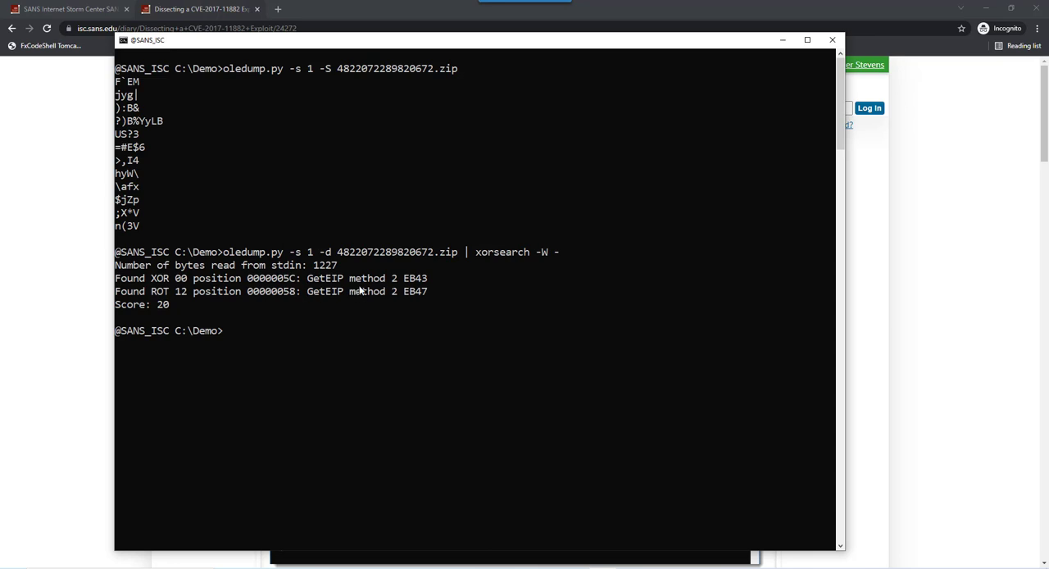
mouse_move(295, 282)
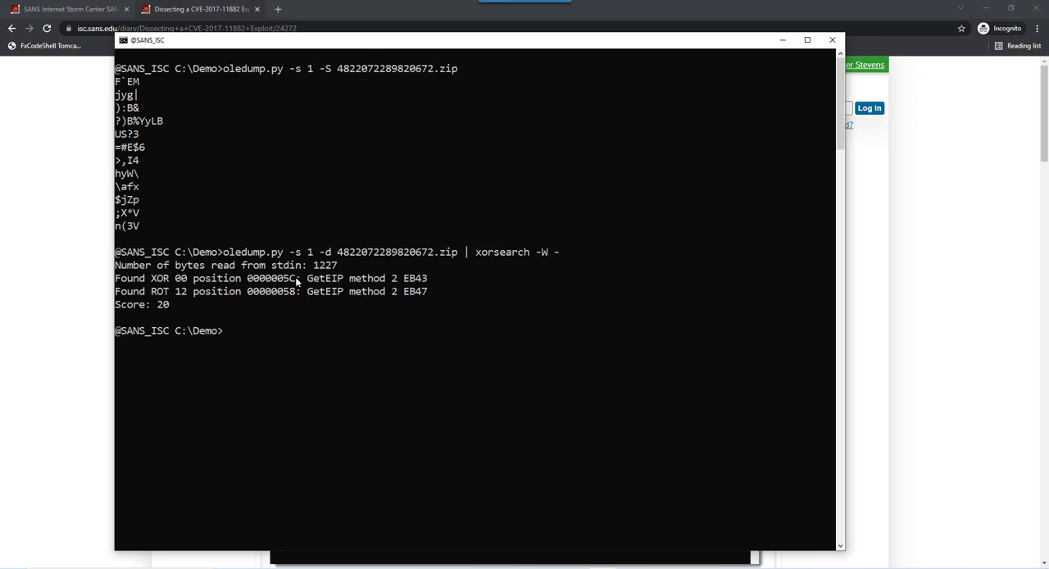
mouse_move(195, 283)
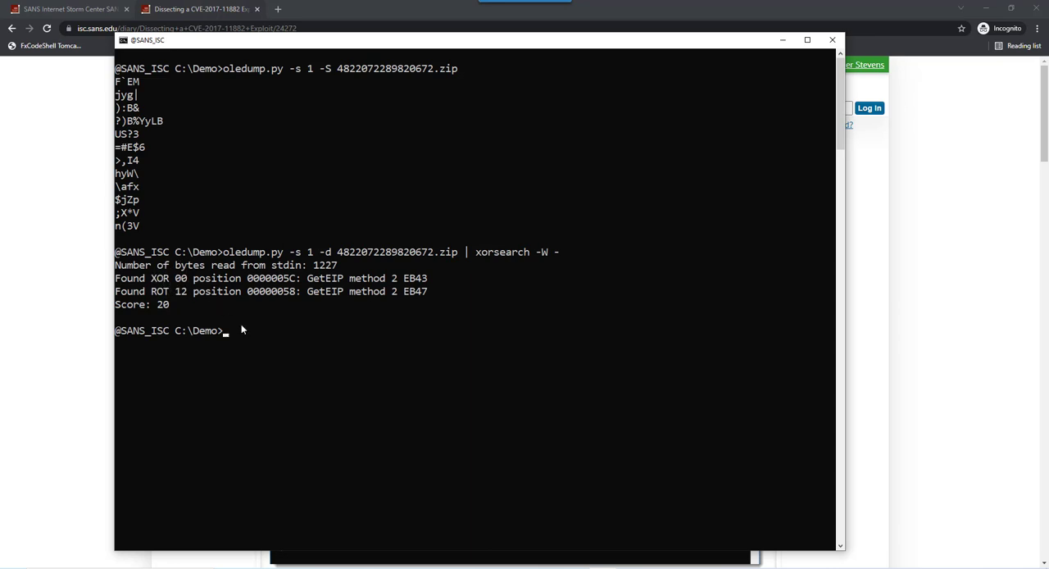
mouse_move(166, 301)
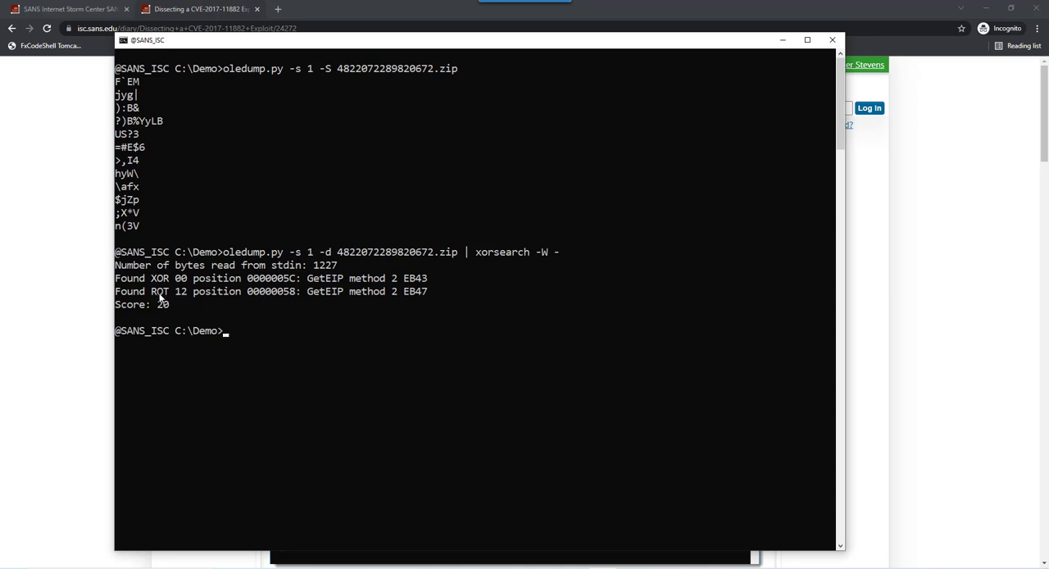
mouse_move(250, 299)
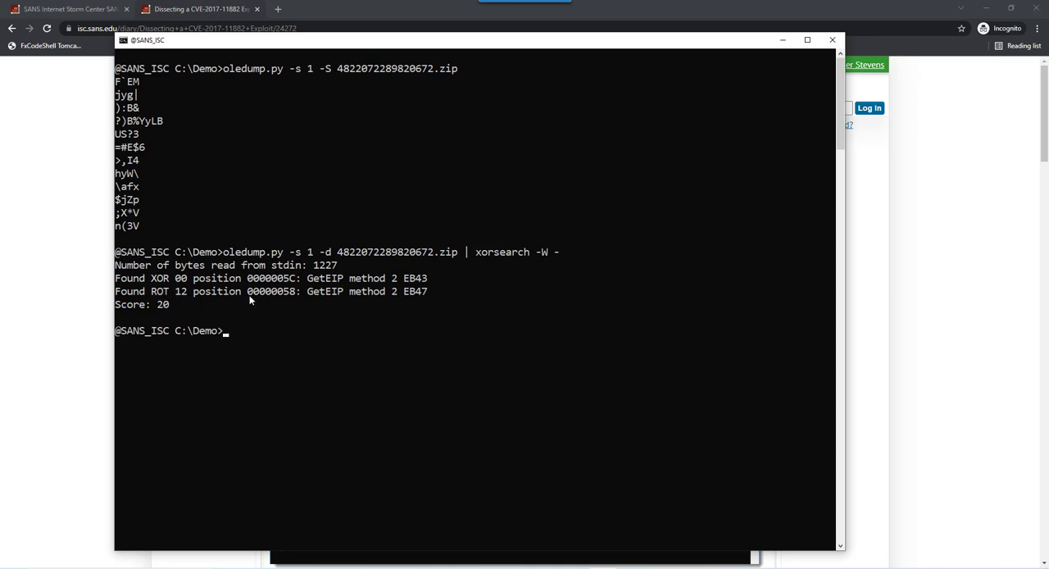
mouse_move(316, 280)
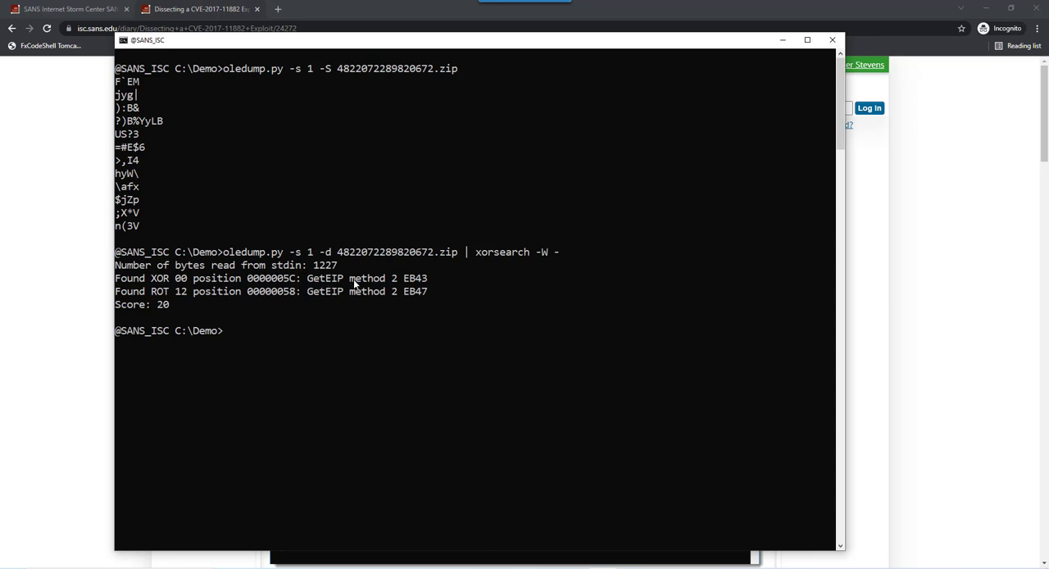
mouse_move(383, 359)
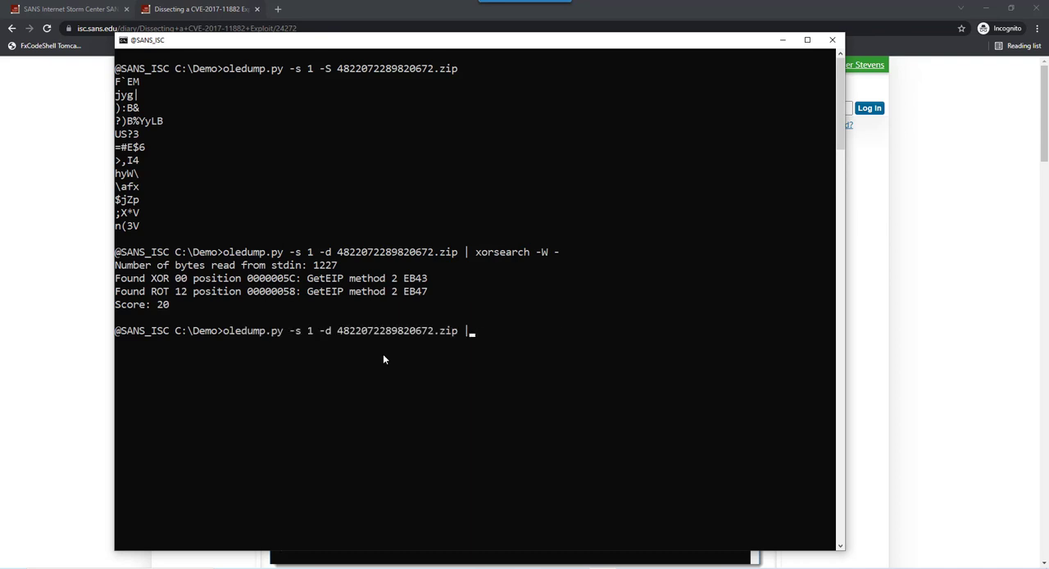
type(">")
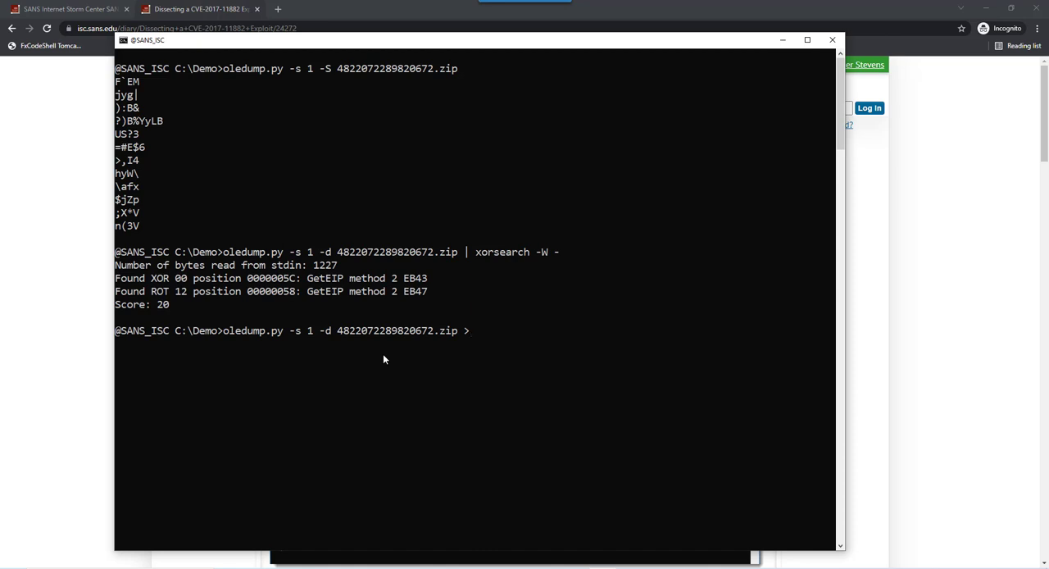
type("stream")
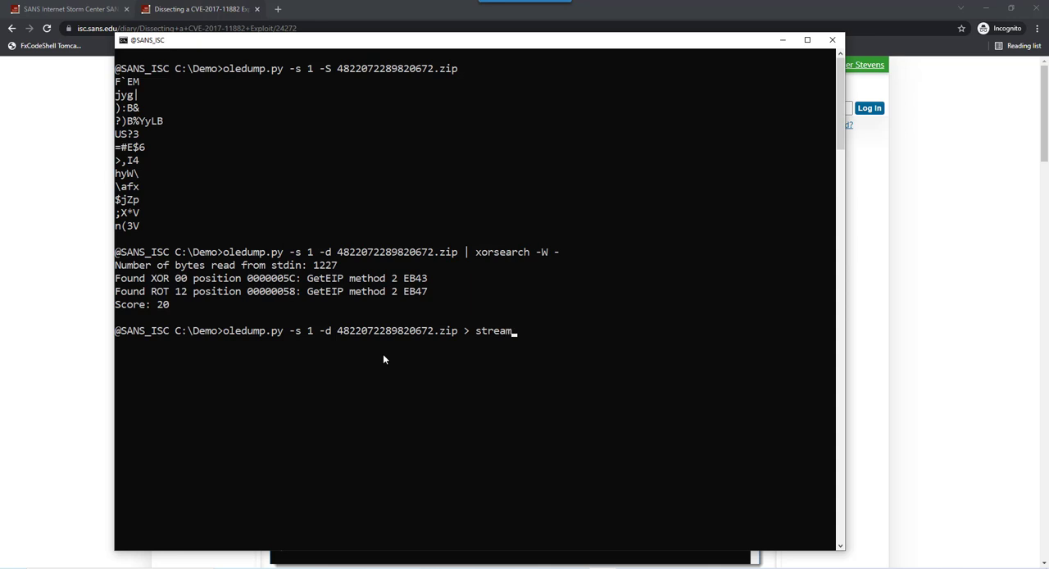
type(".vir")
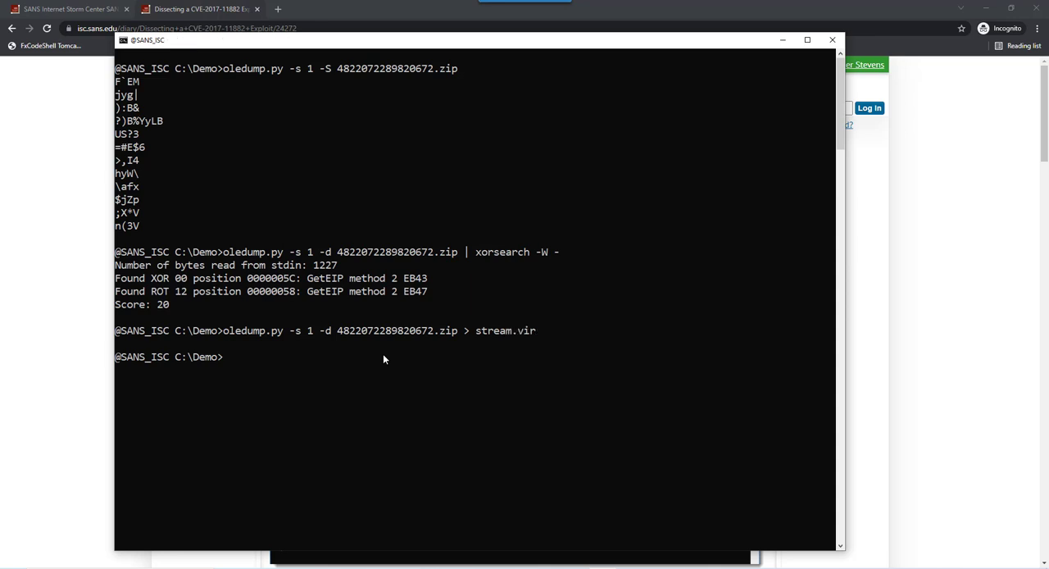
type("ss")
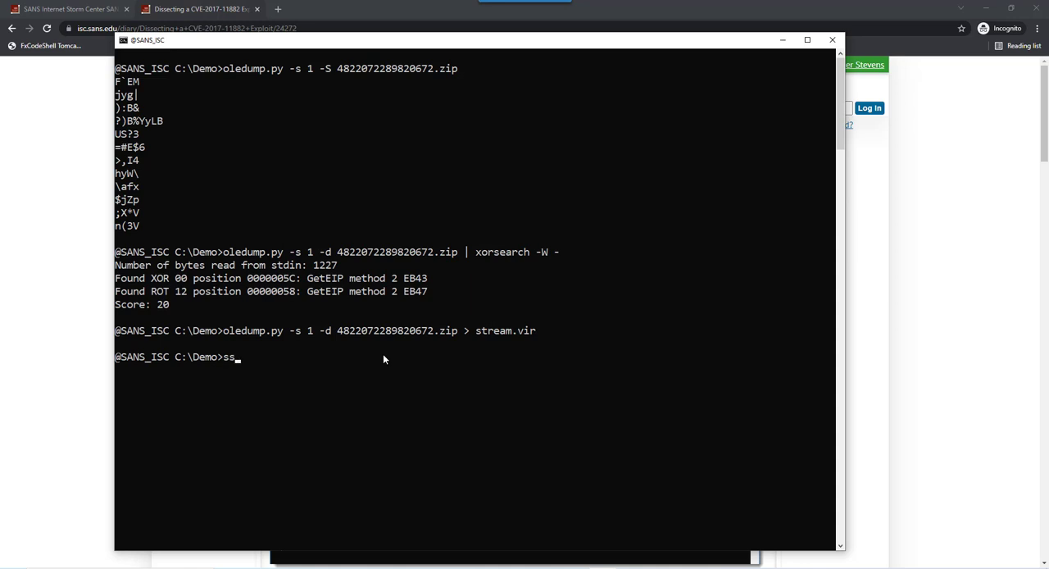
type("cdbg -")
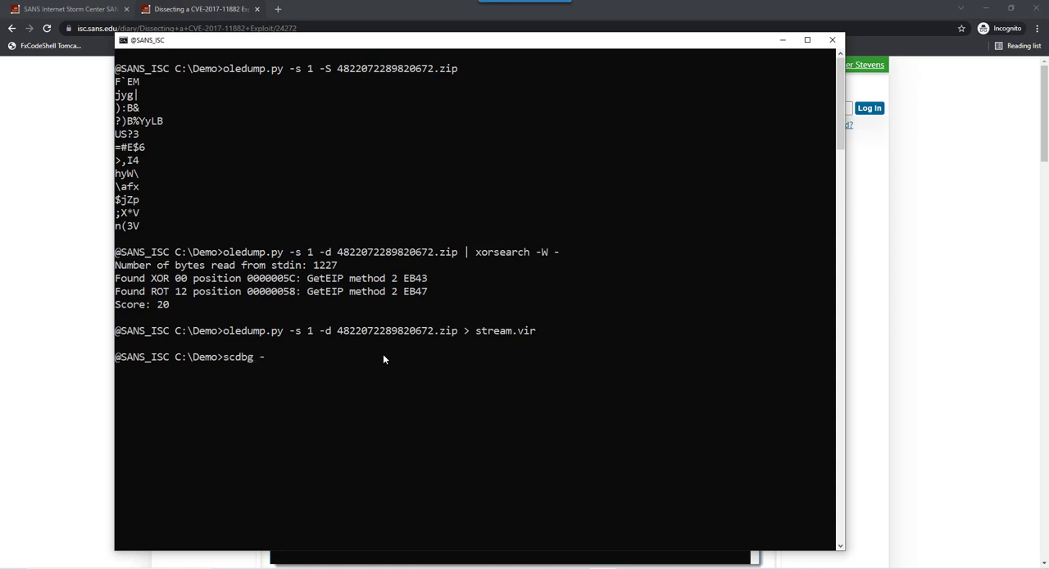
type("f s")
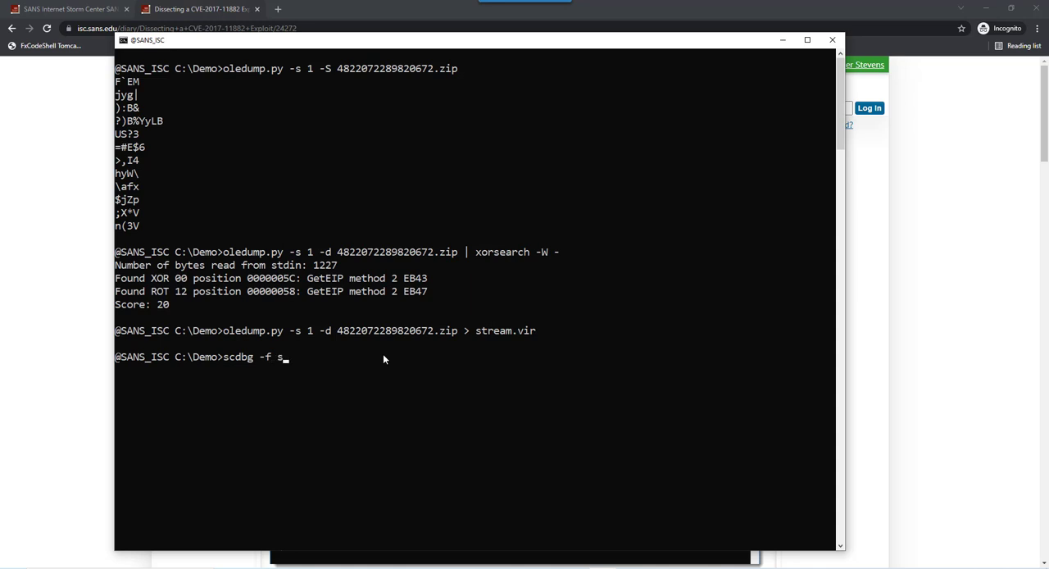
type("tream.vir -")
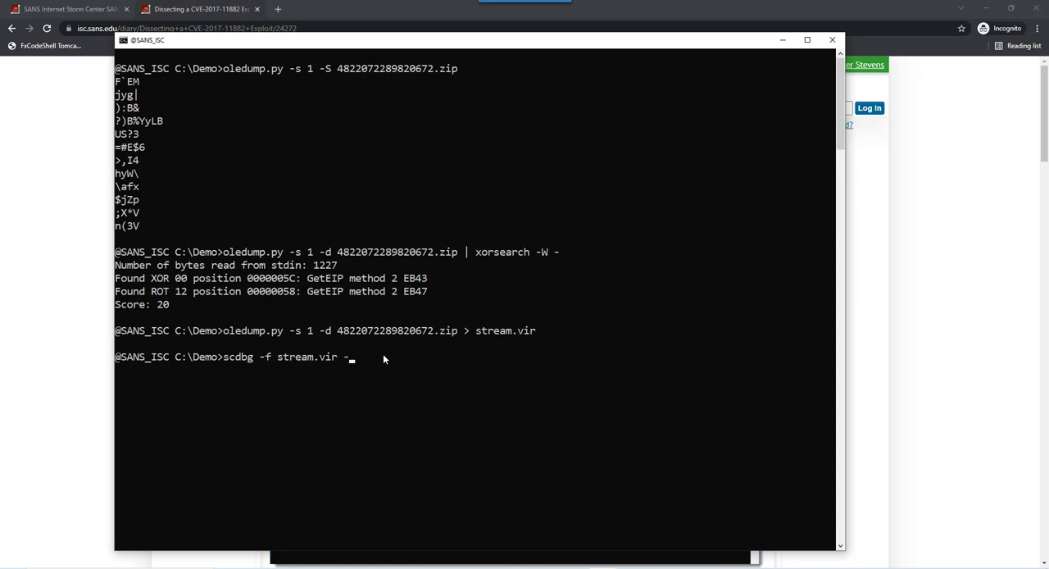
type("in")
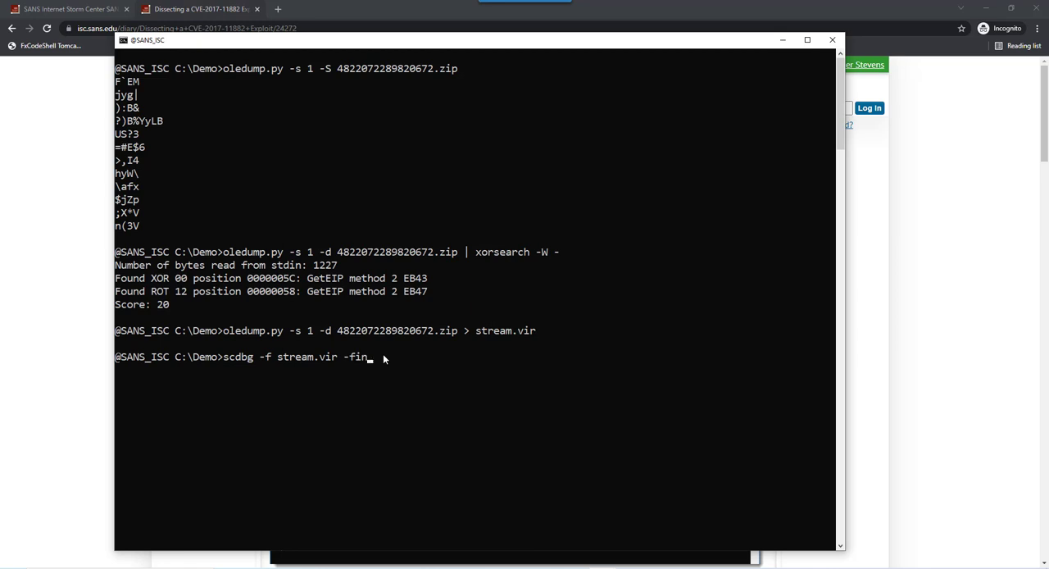
type("dsc")
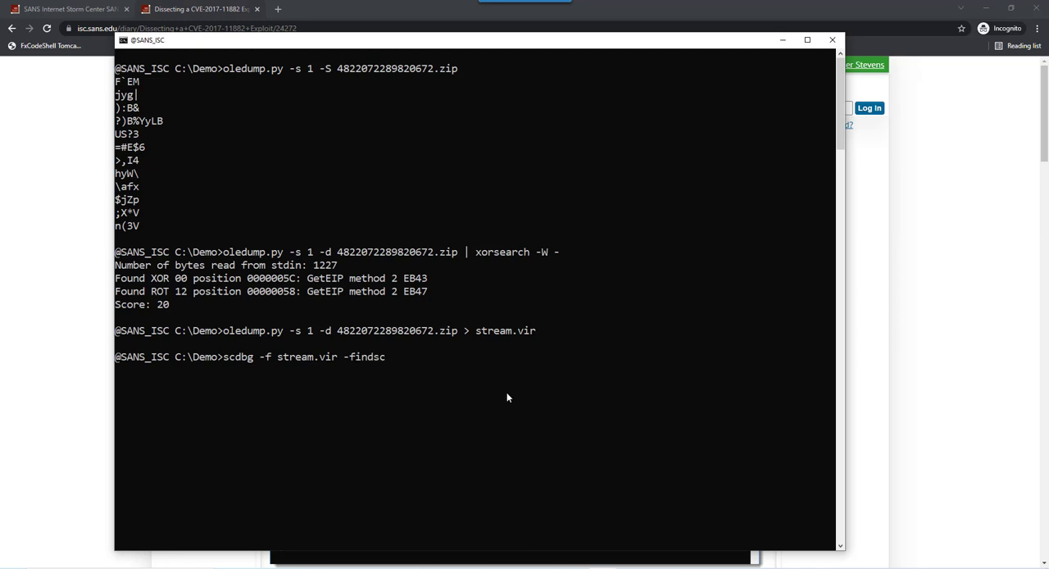
type("-r")
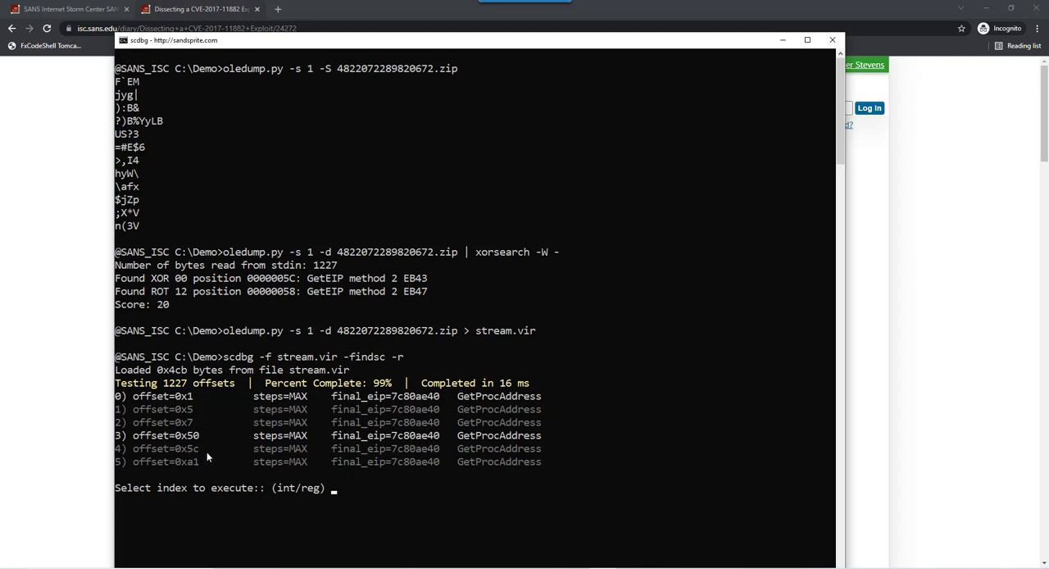
mouse_move(311, 136)
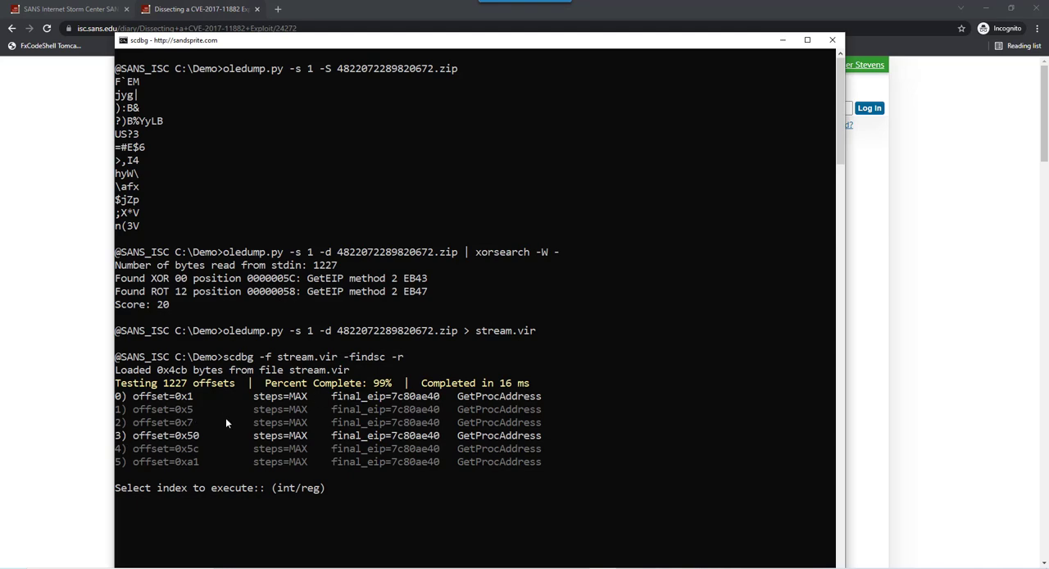
type("4")
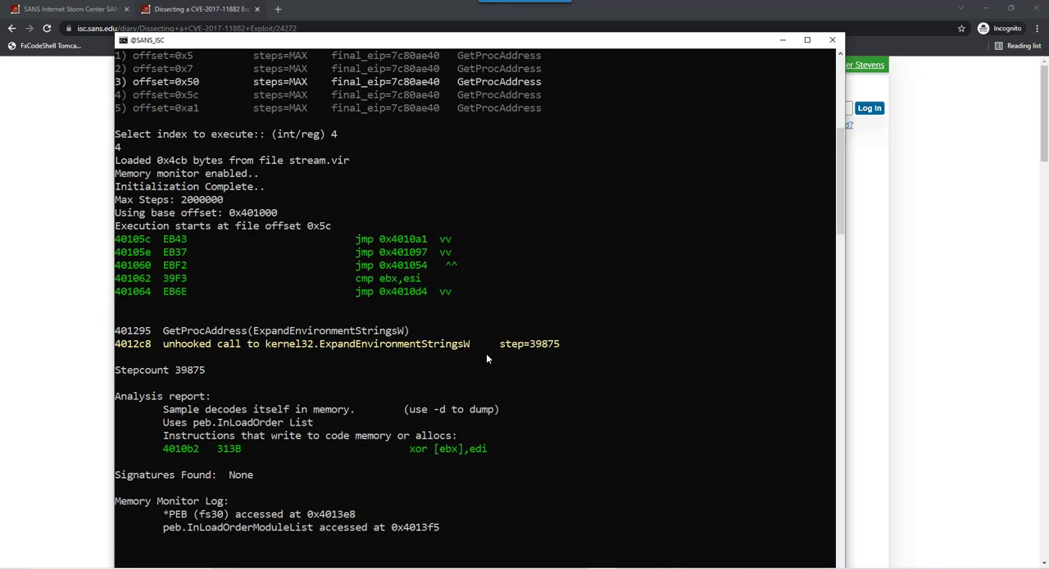
mouse_move(205, 322)
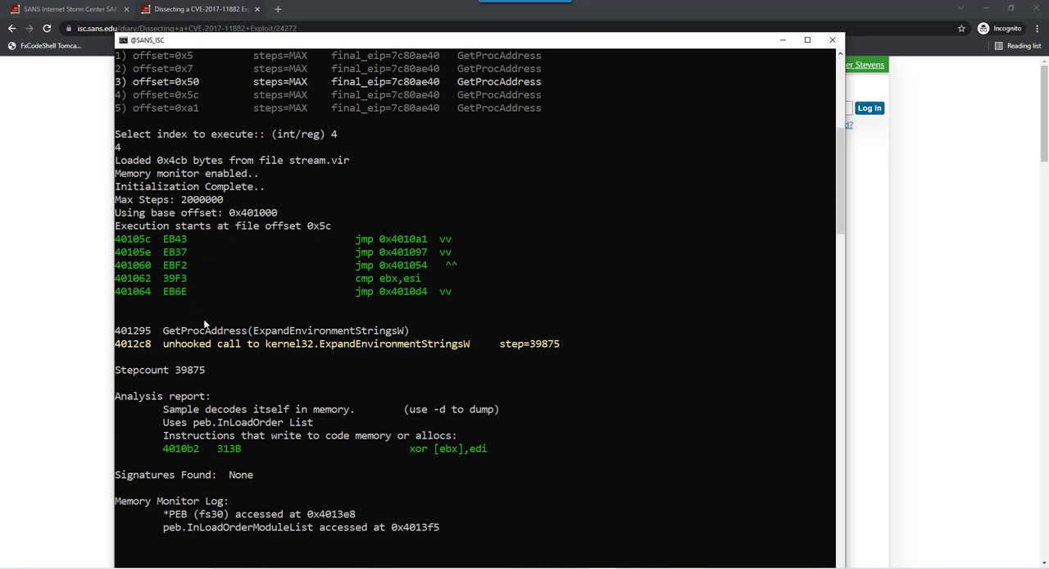
mouse_move(237, 345)
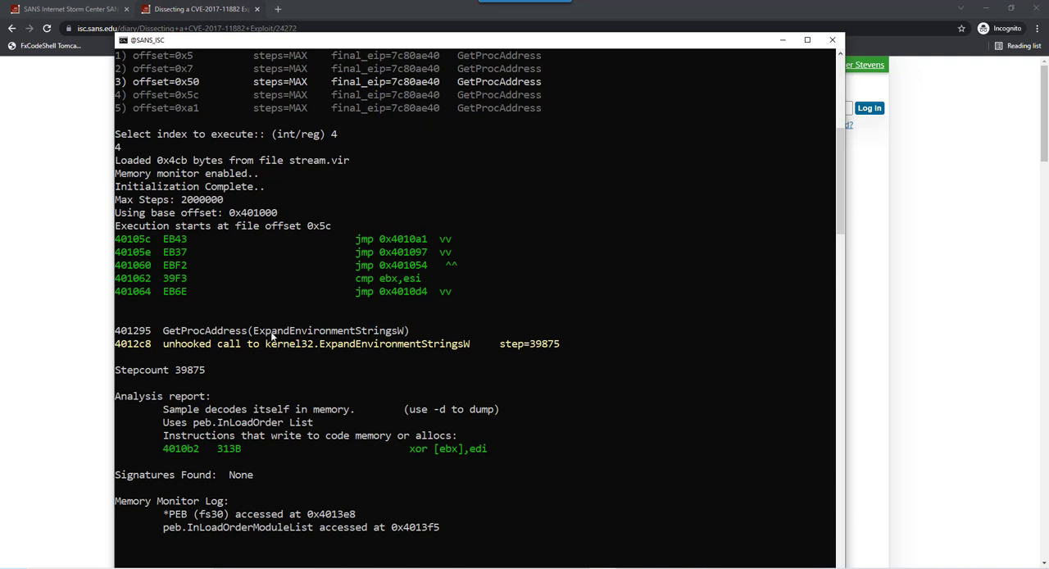
mouse_move(420, 339)
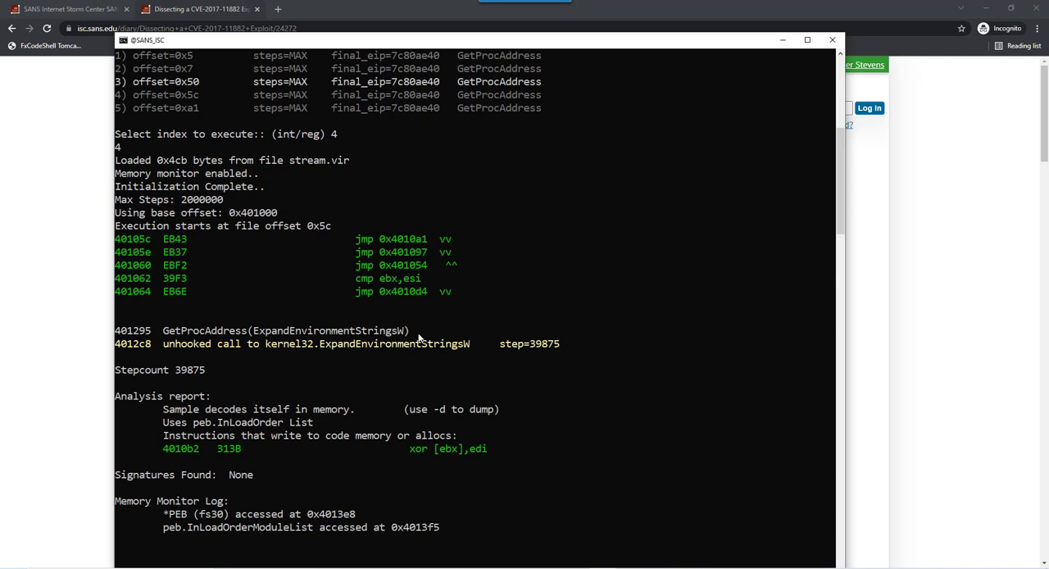
mouse_move(453, 368)
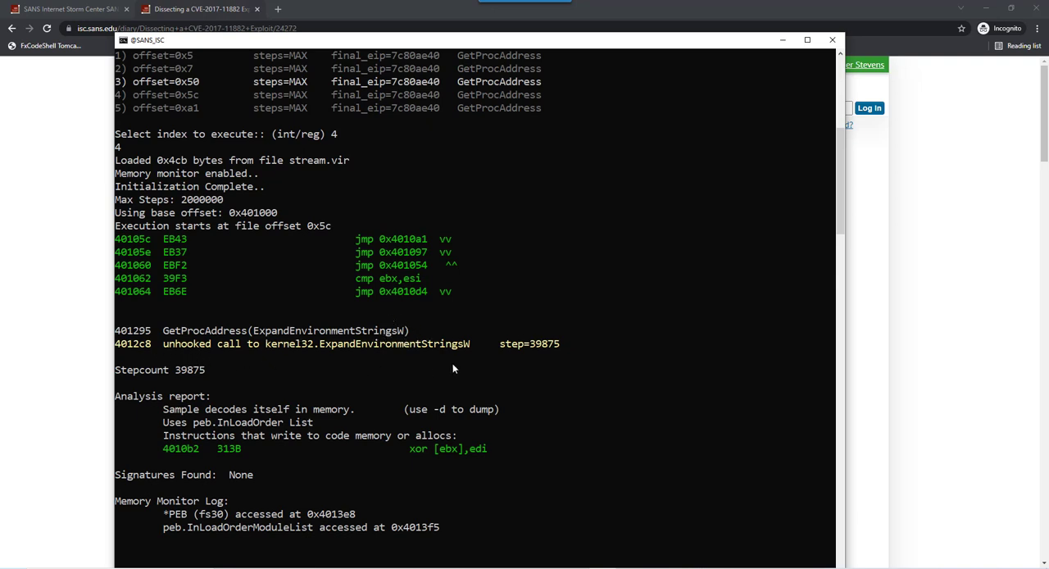
mouse_move(280, 364)
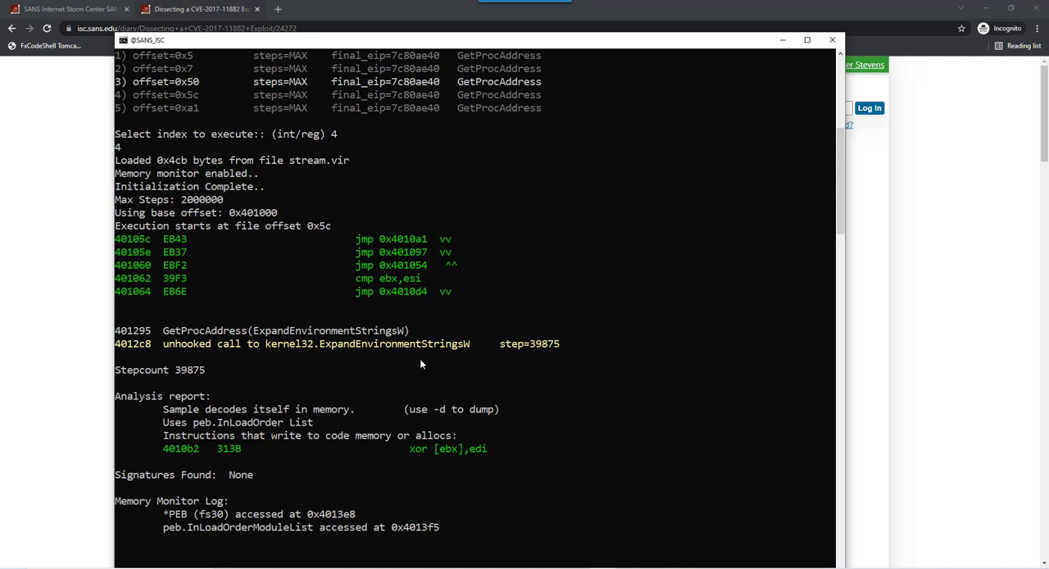
mouse_move(426, 374)
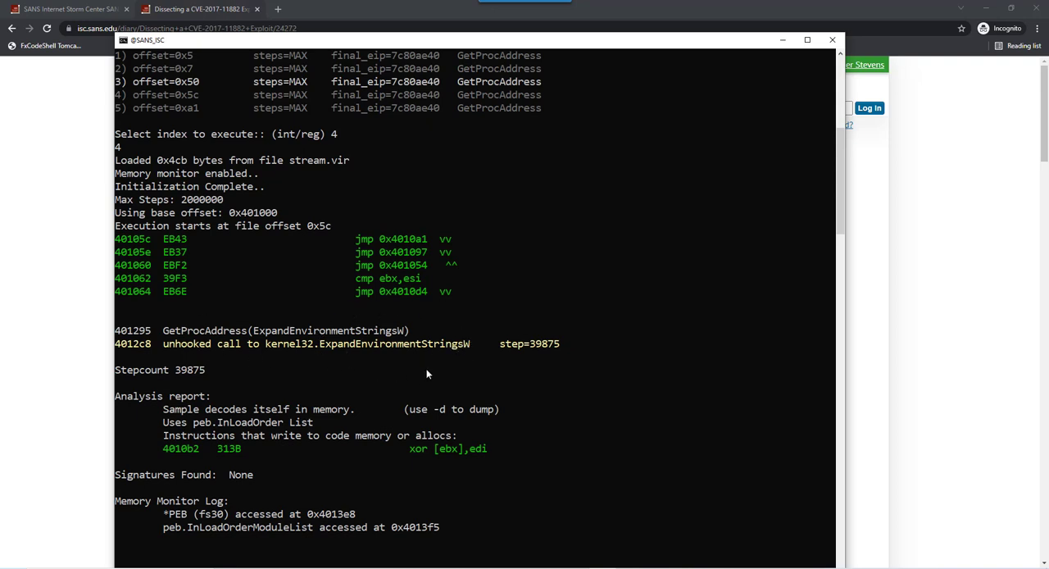
mouse_move(397, 355)
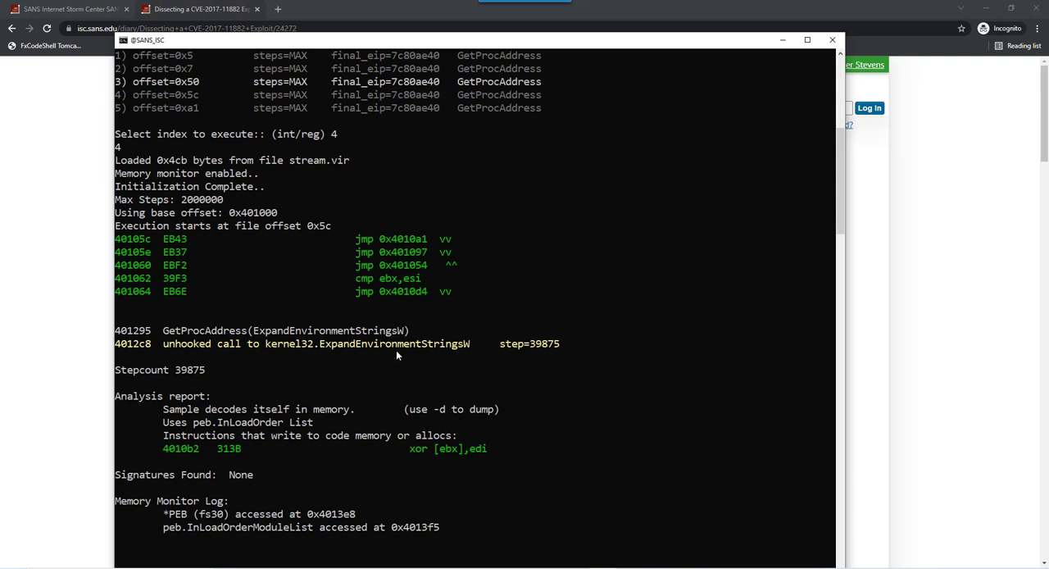
mouse_move(308, 351)
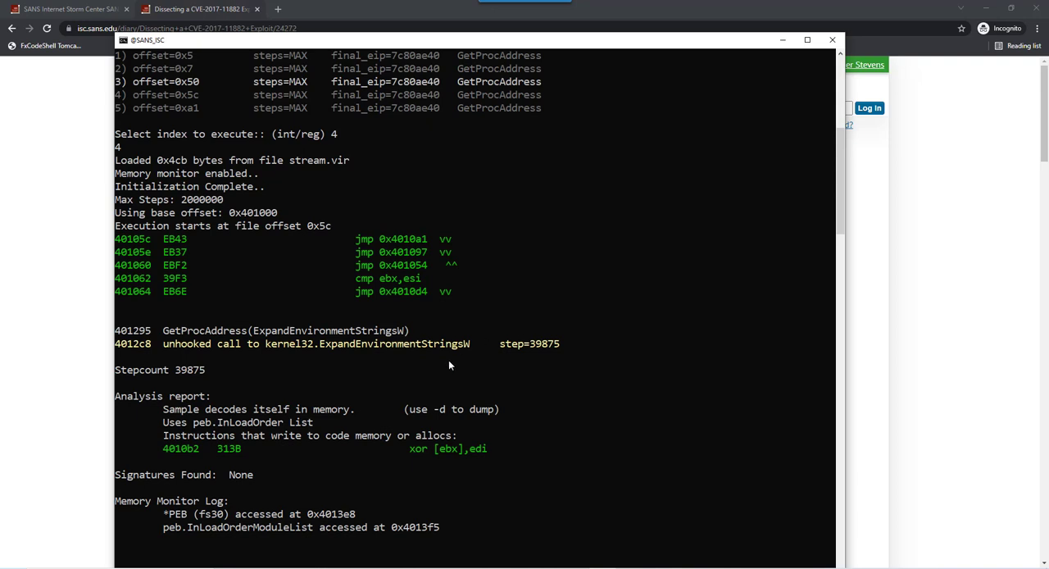
mouse_move(319, 341)
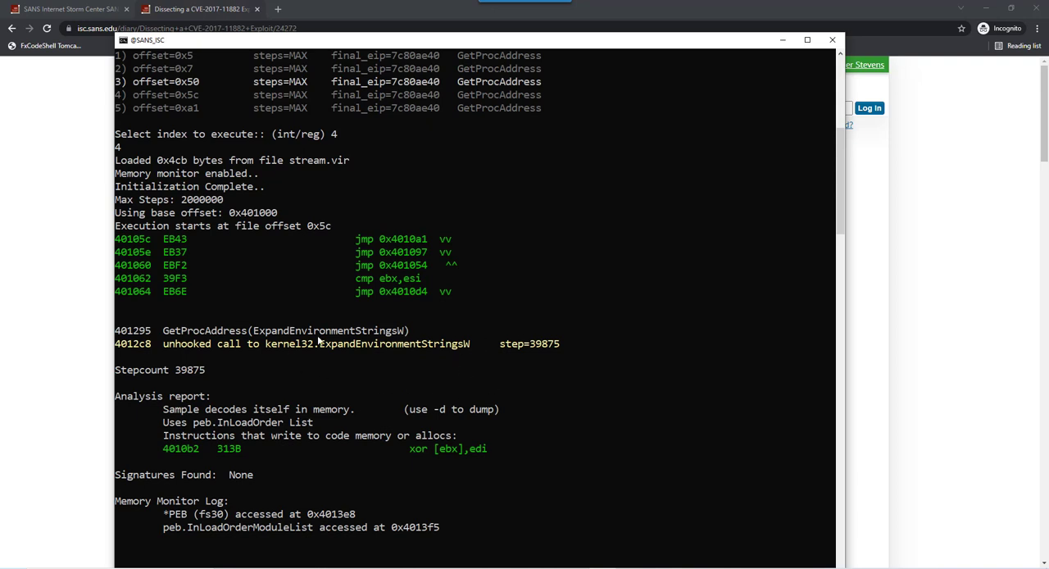
mouse_move(207, 401)
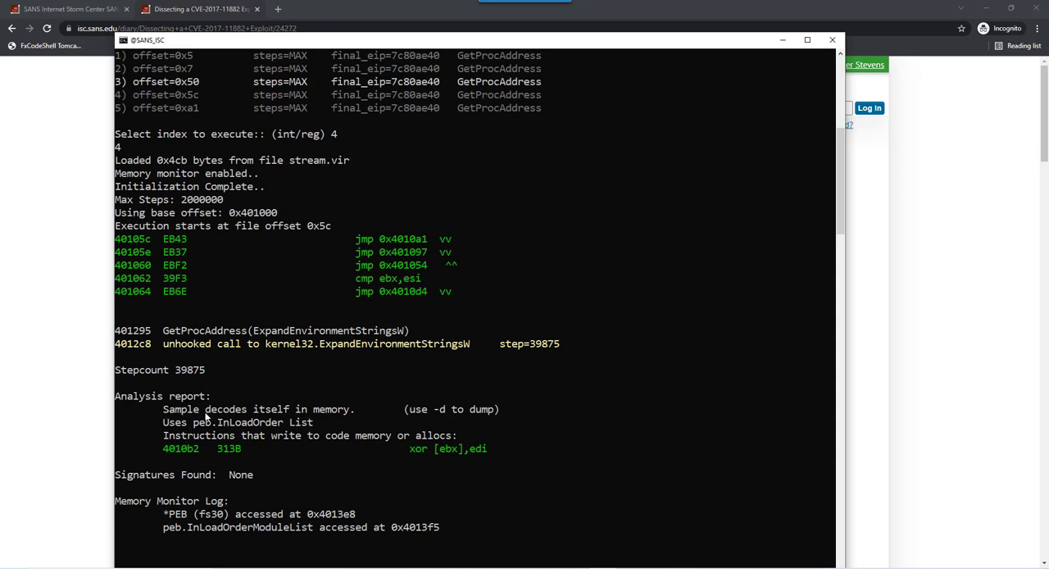
mouse_move(434, 421)
type("cl")
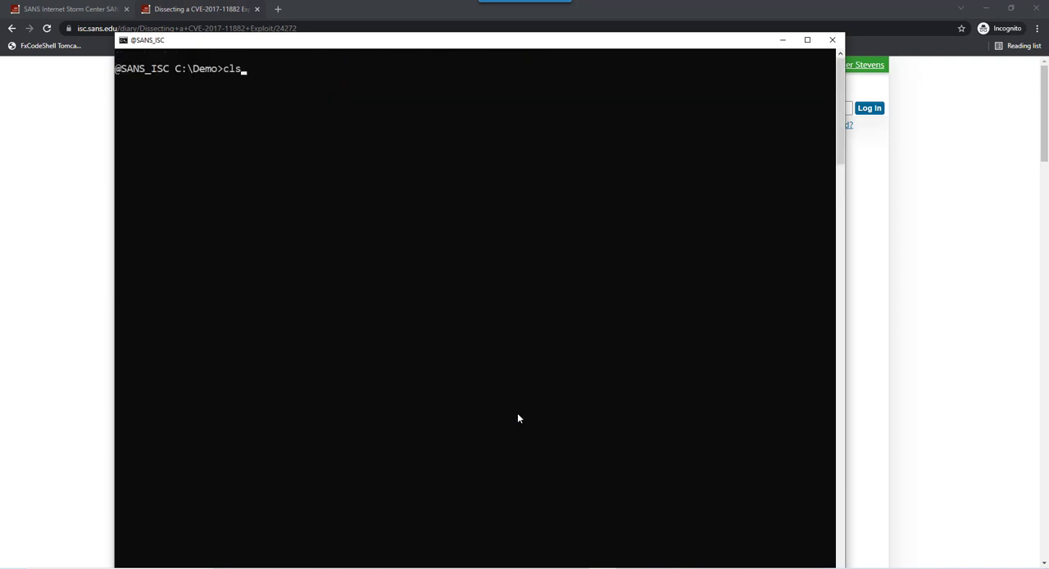
type("scdbg -f stream.vir -findsc -r -")
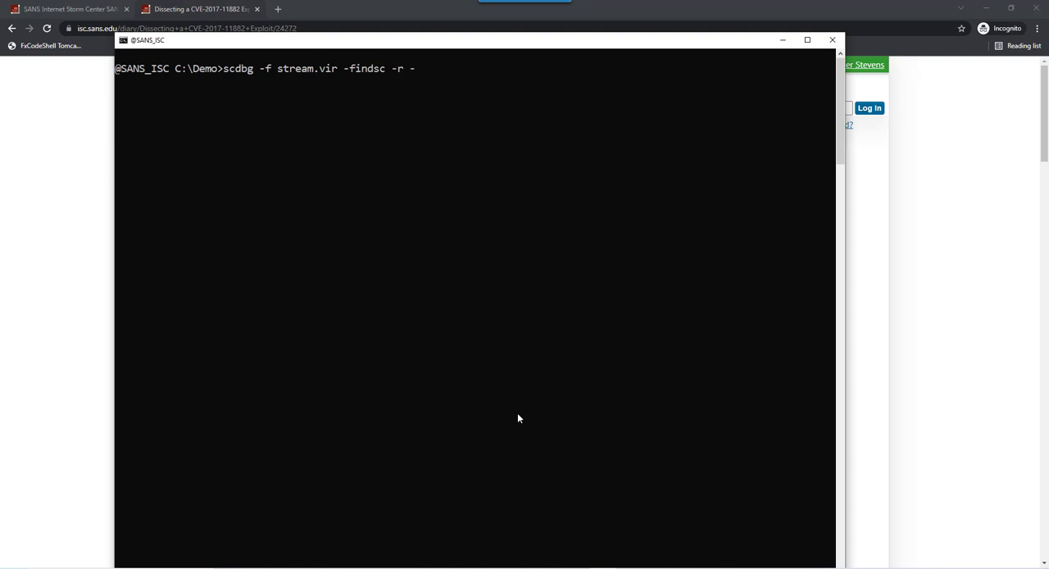
type("d")
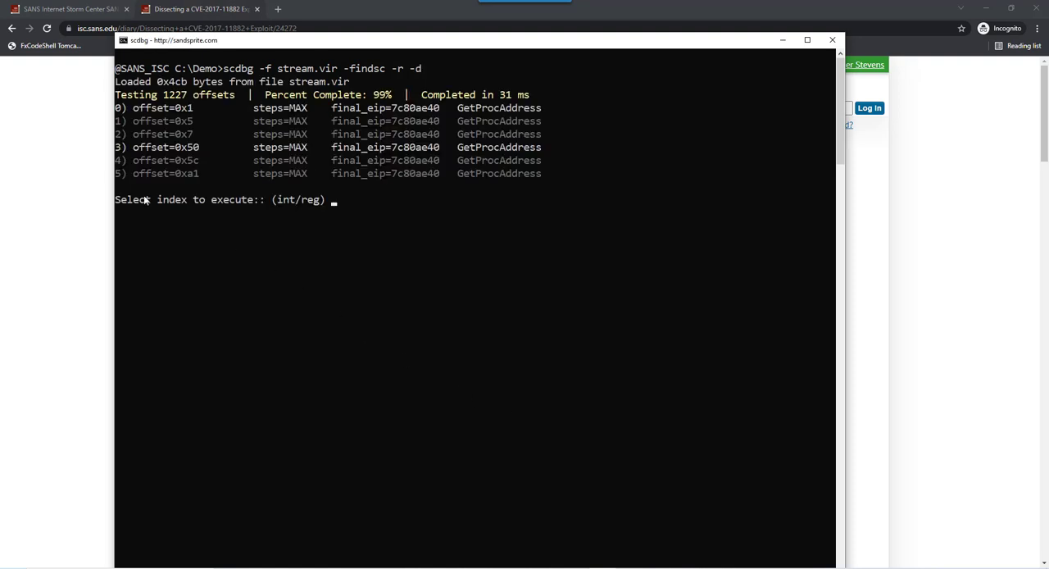
type("4")
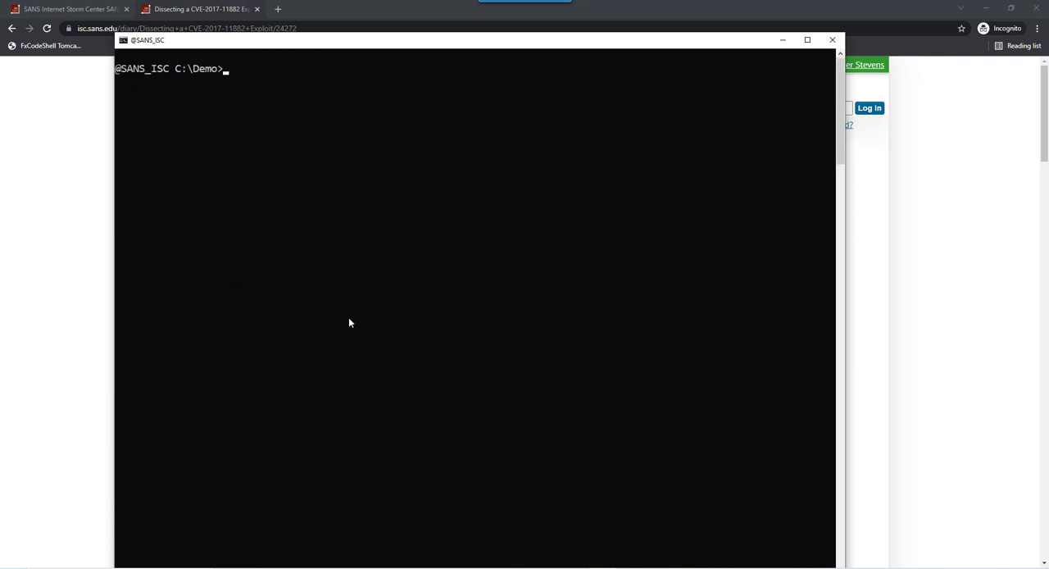
type("strings")
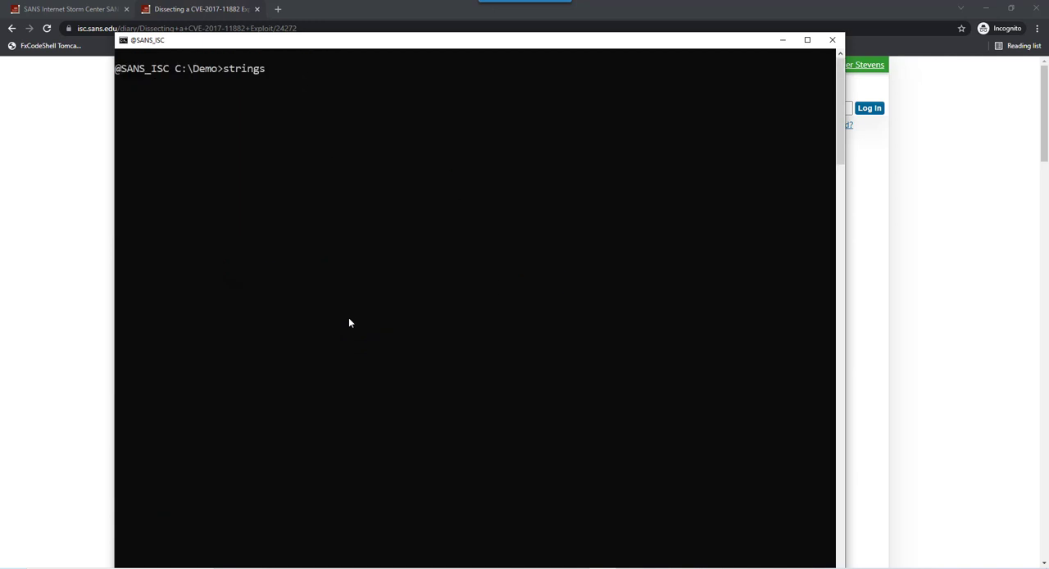
type(".py stream.unpack")
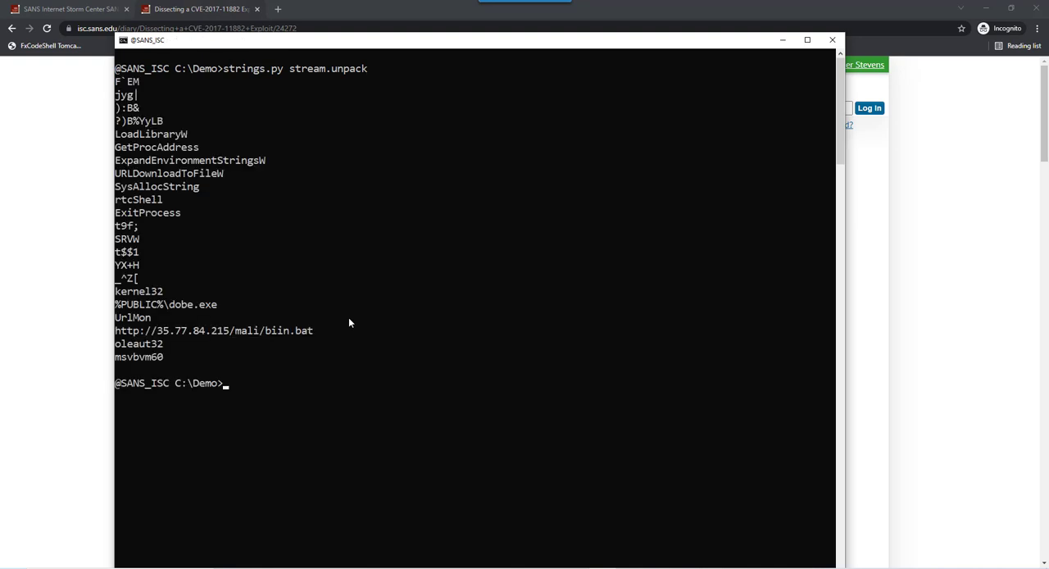
mouse_move(179, 390)
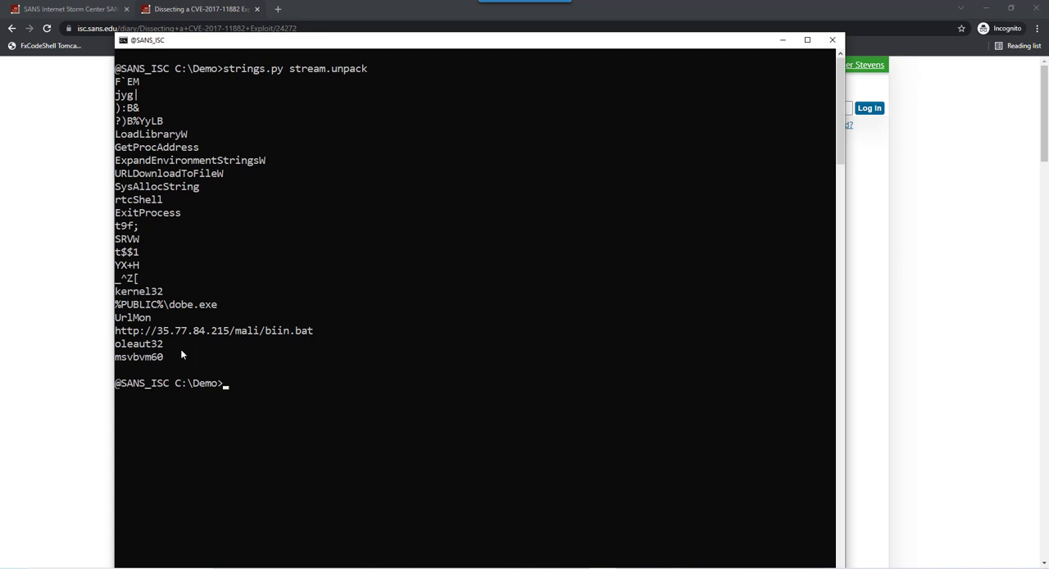
mouse_move(397, 361)
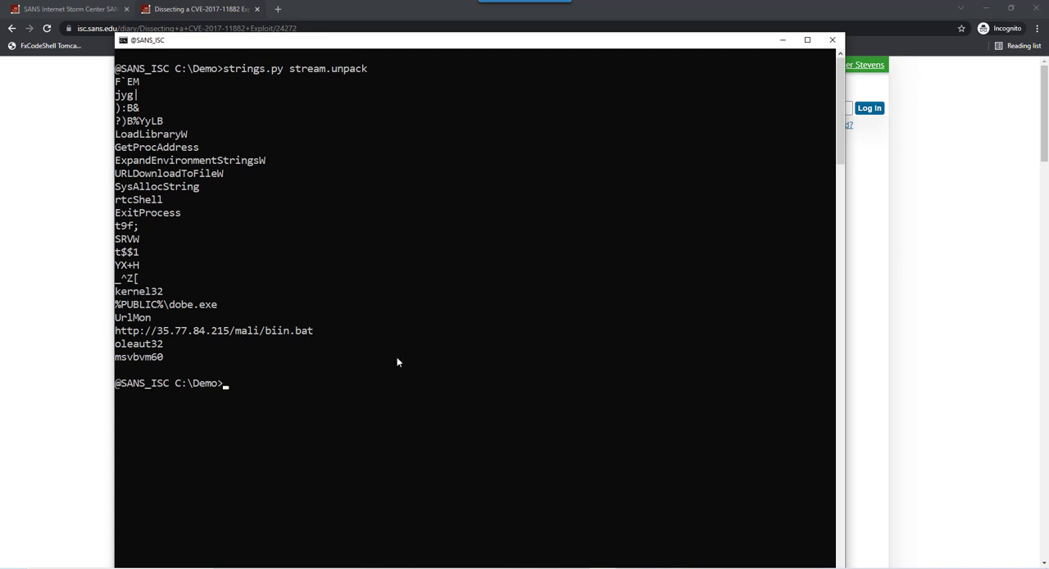
mouse_move(123, 303)
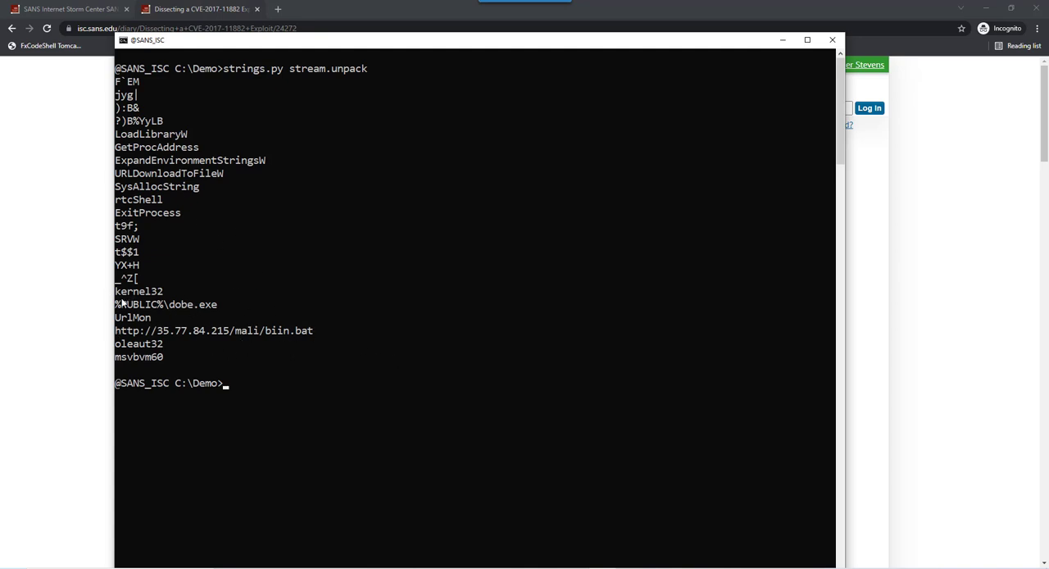